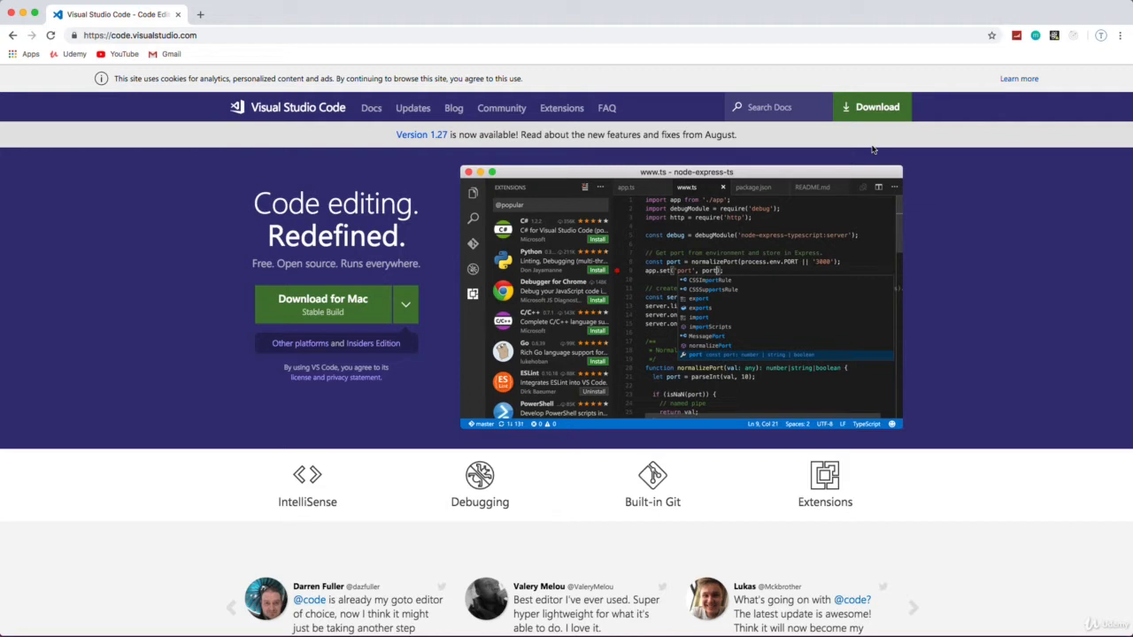
mouse_move(109, 102)
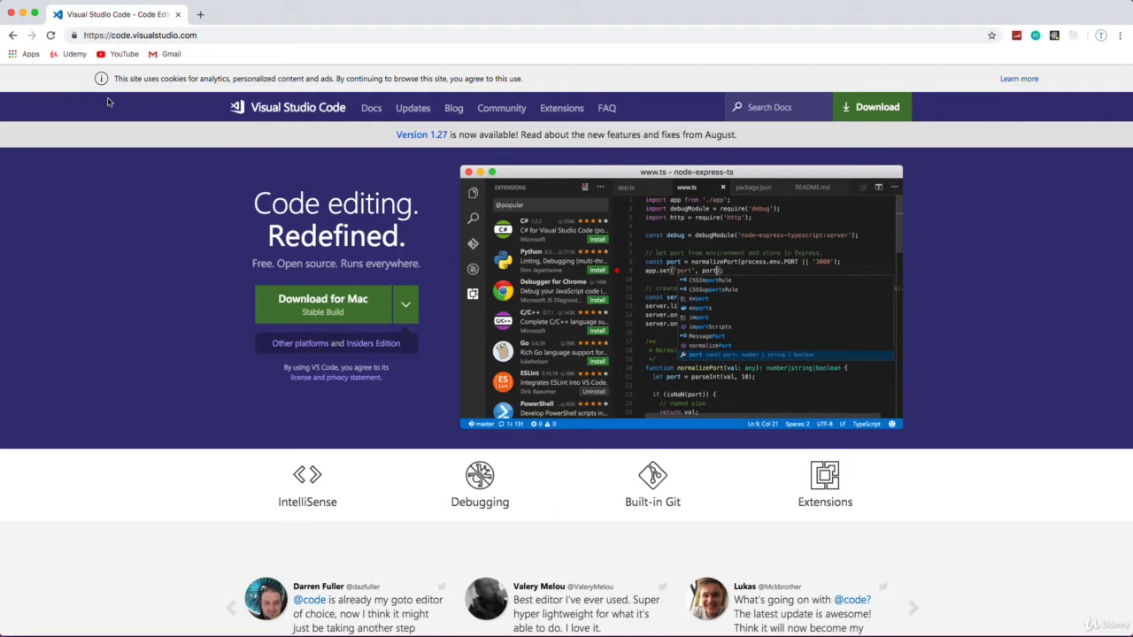
mouse_move(124, 54)
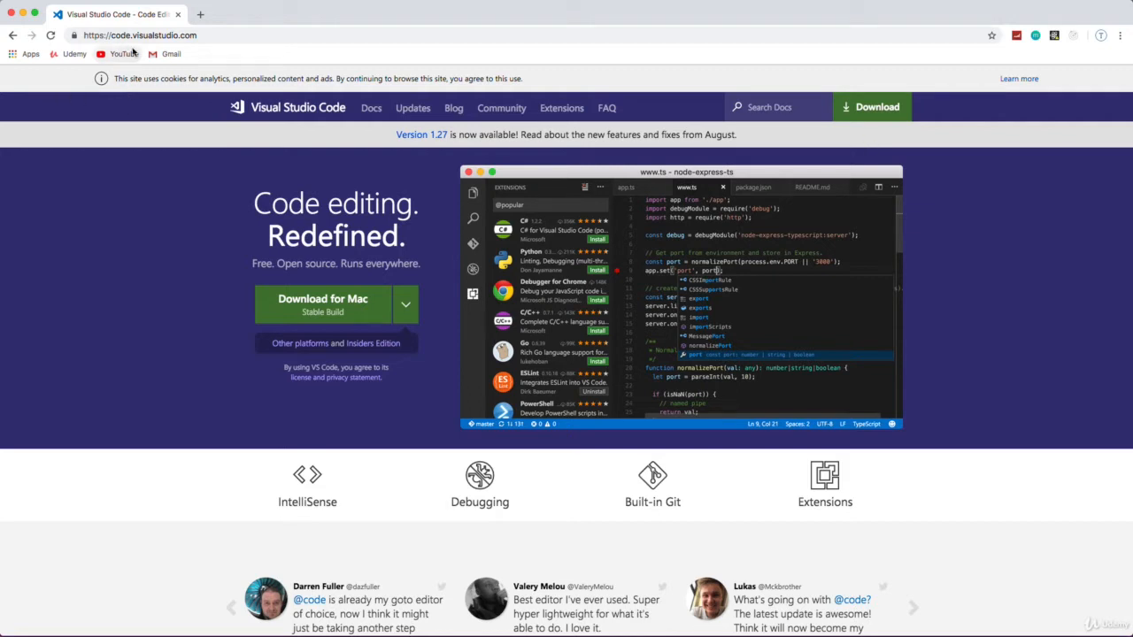
mouse_move(124, 54)
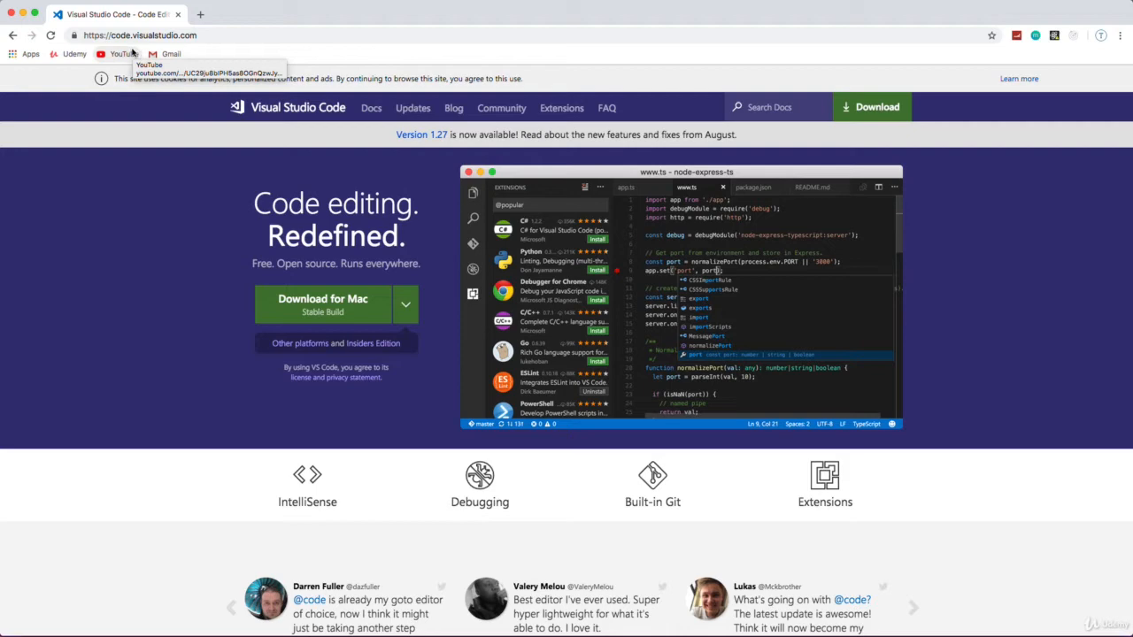
mouse_move(52, 36)
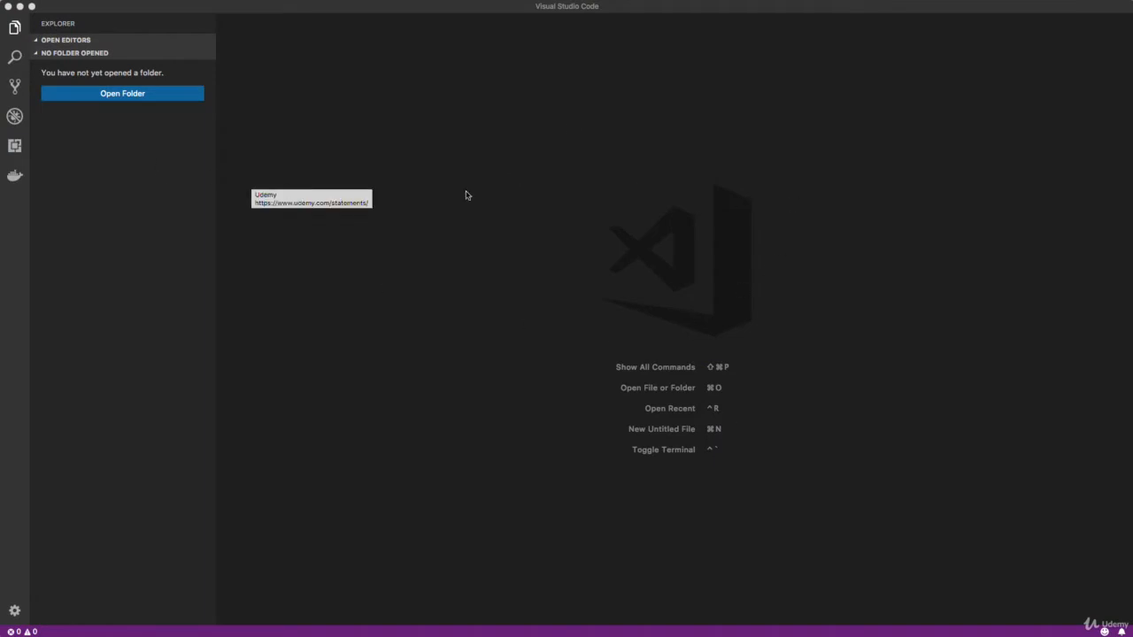
mouse_move(385, 122)
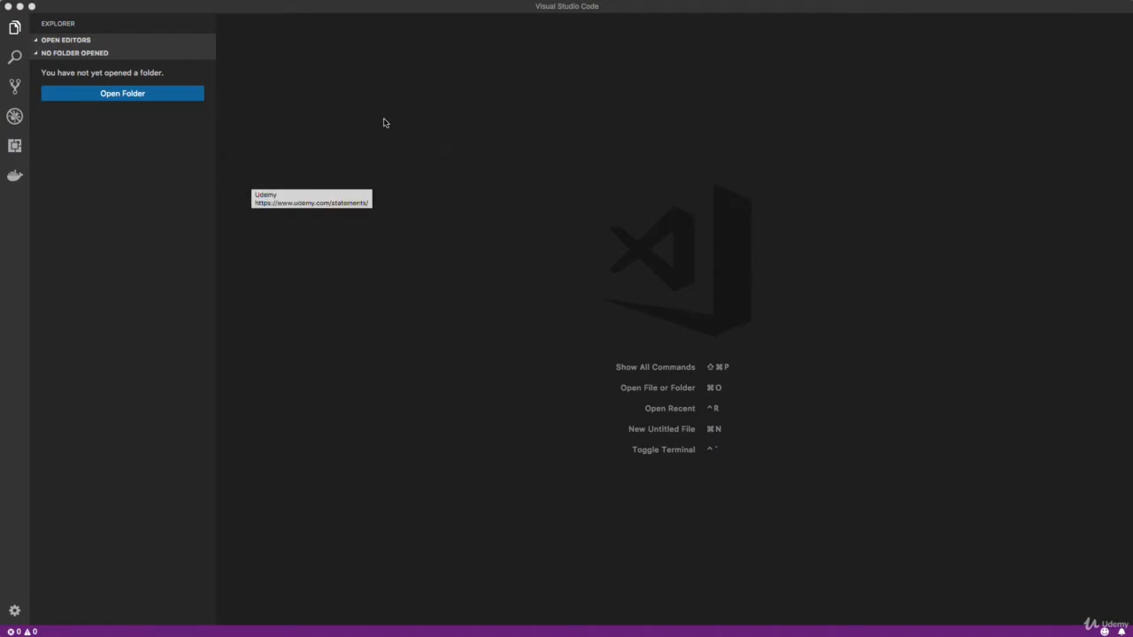
mouse_move(80, 180)
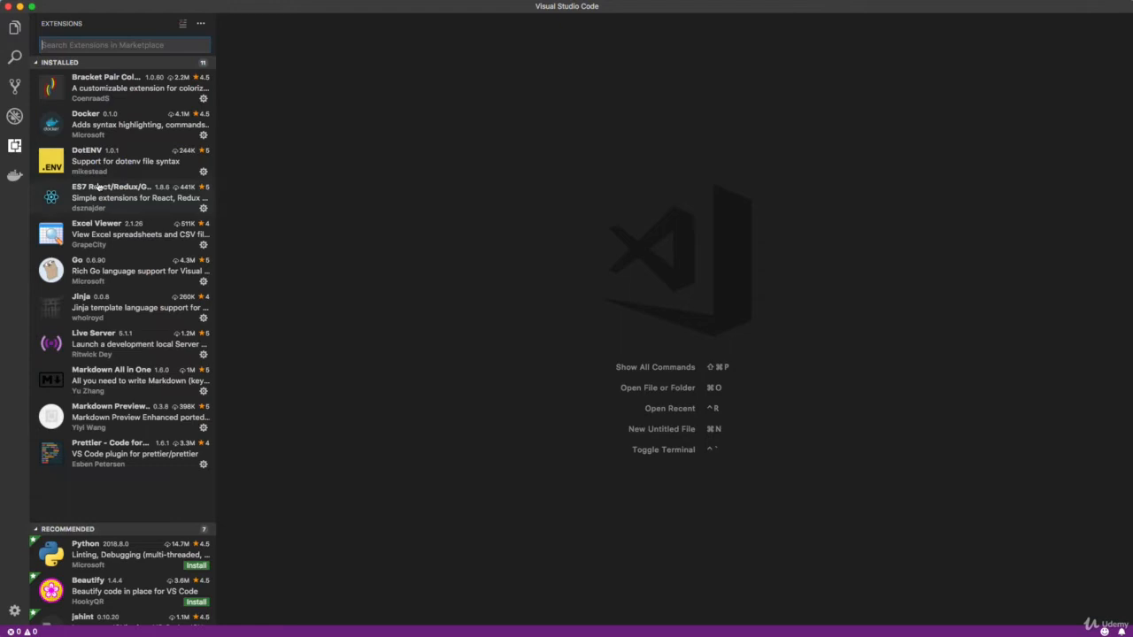
mouse_move(108, 253)
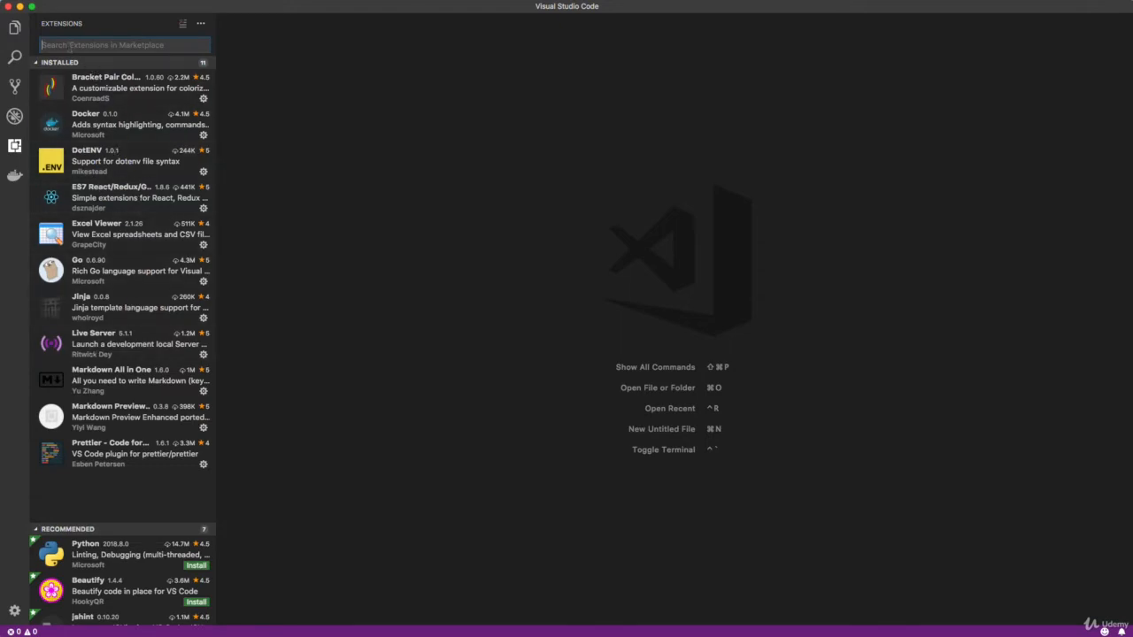
- Search 'python' in Extensions, install Microsoft's Python extension, and close its details page
text(python)
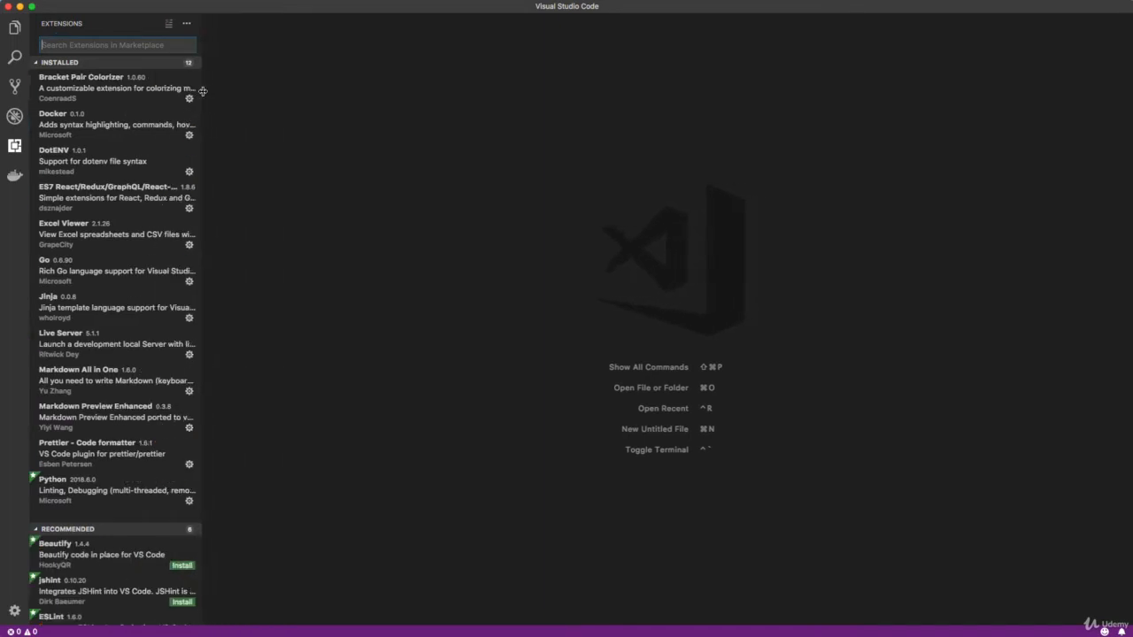
mouse_move(203, 94)
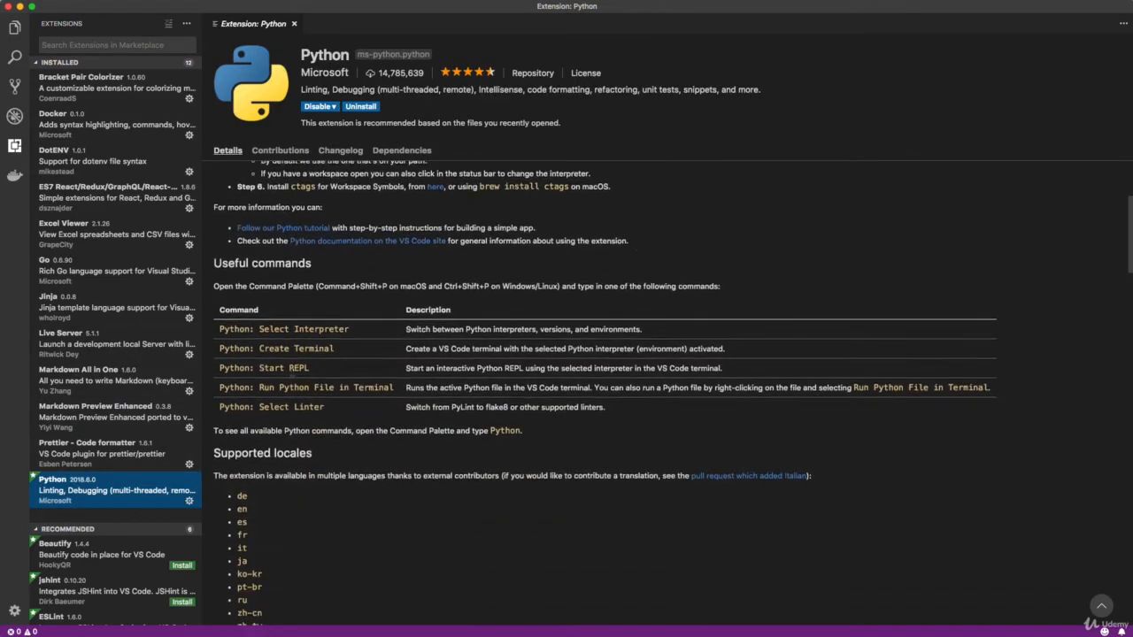
scroll(down, 3)
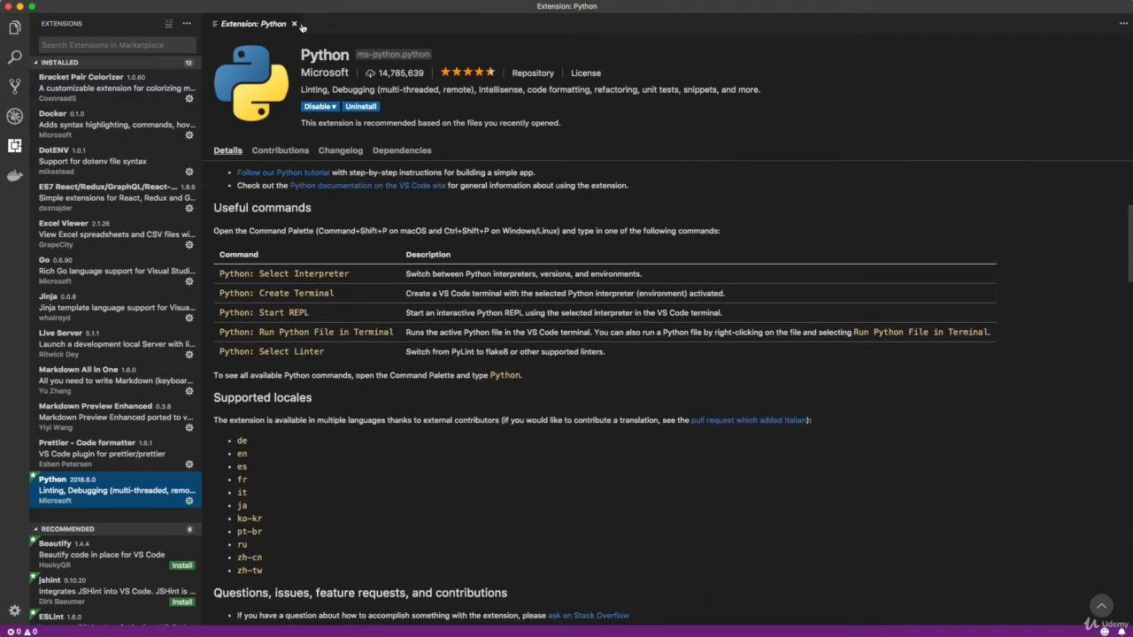
click(294, 24)
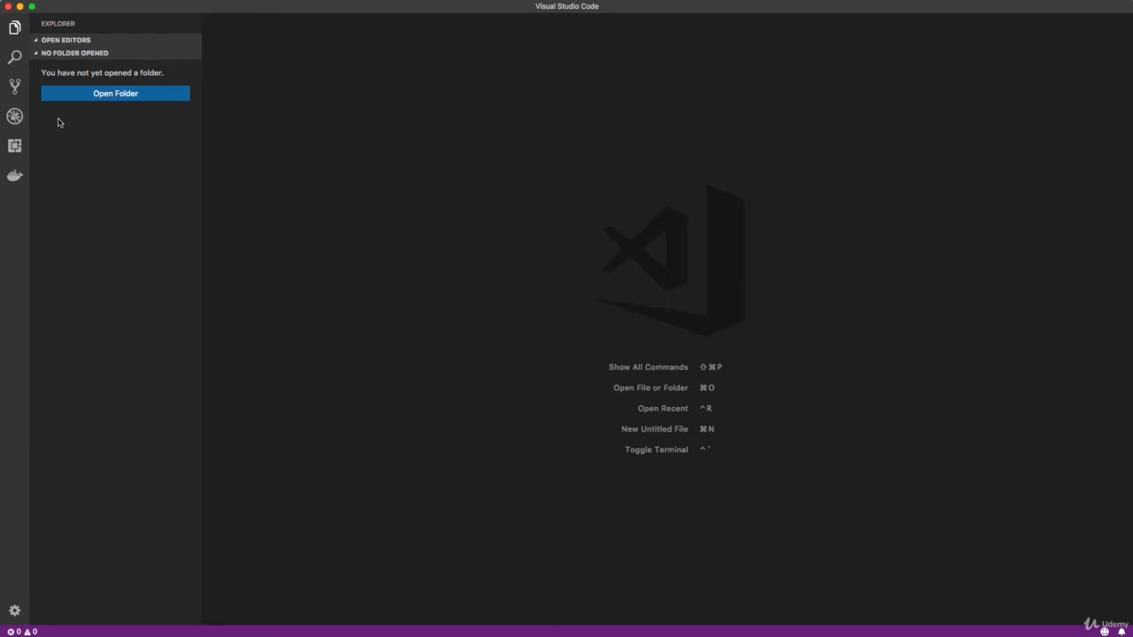
mouse_move(256, 256)
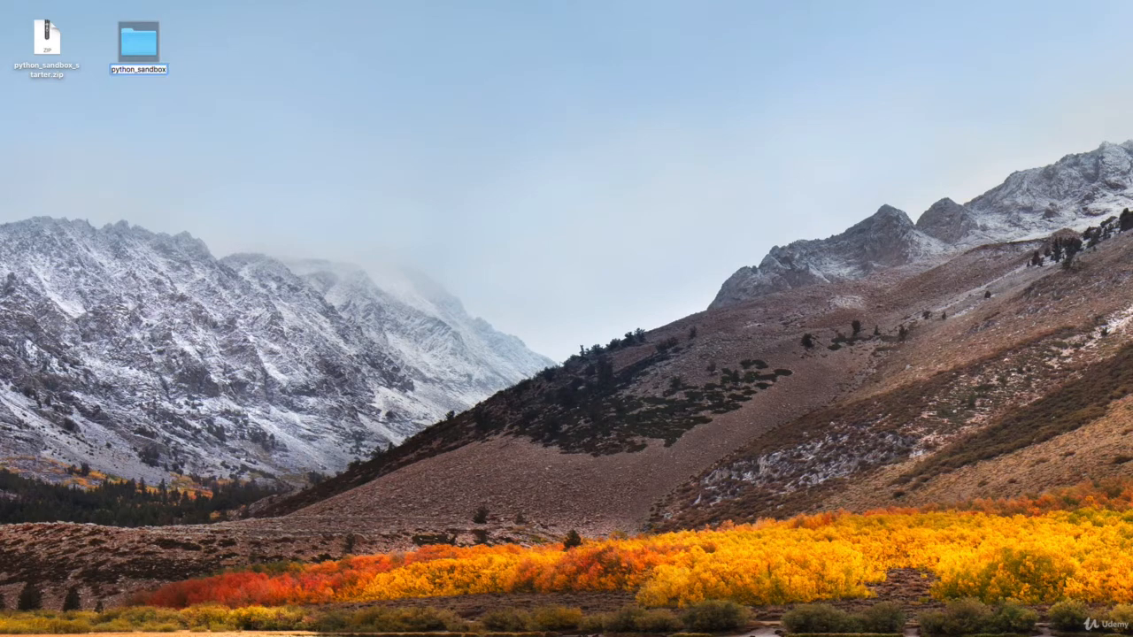
- Select the unzipped python_sandbox folder on the desktop
click(138, 40)
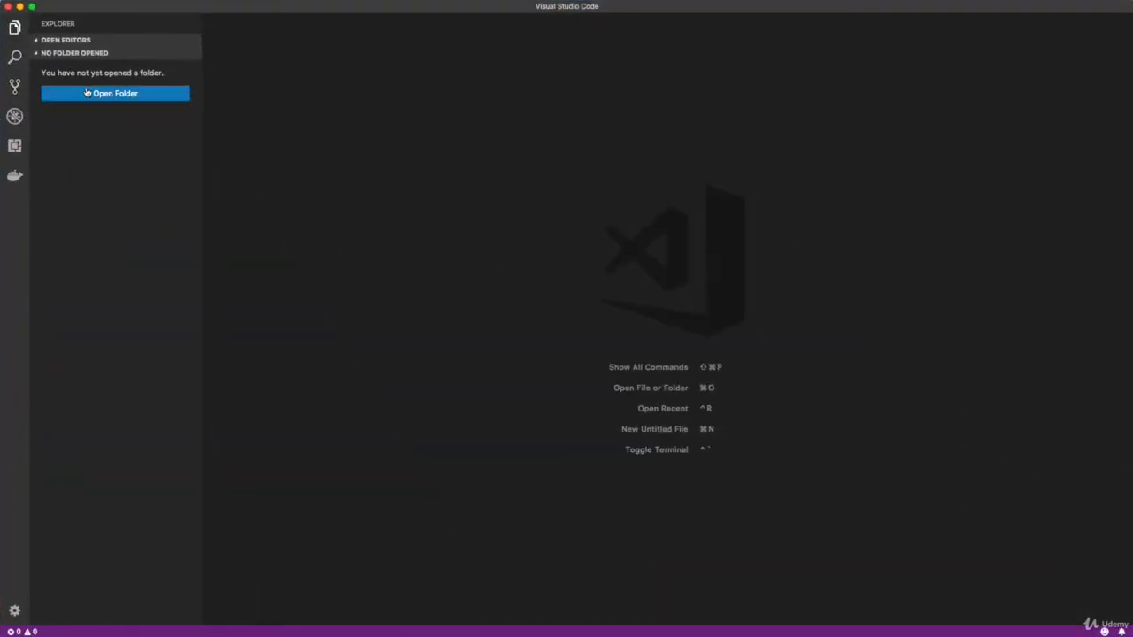
- Open the Desktop python_sandbox folder as the project and open variables.py
click(115, 93)
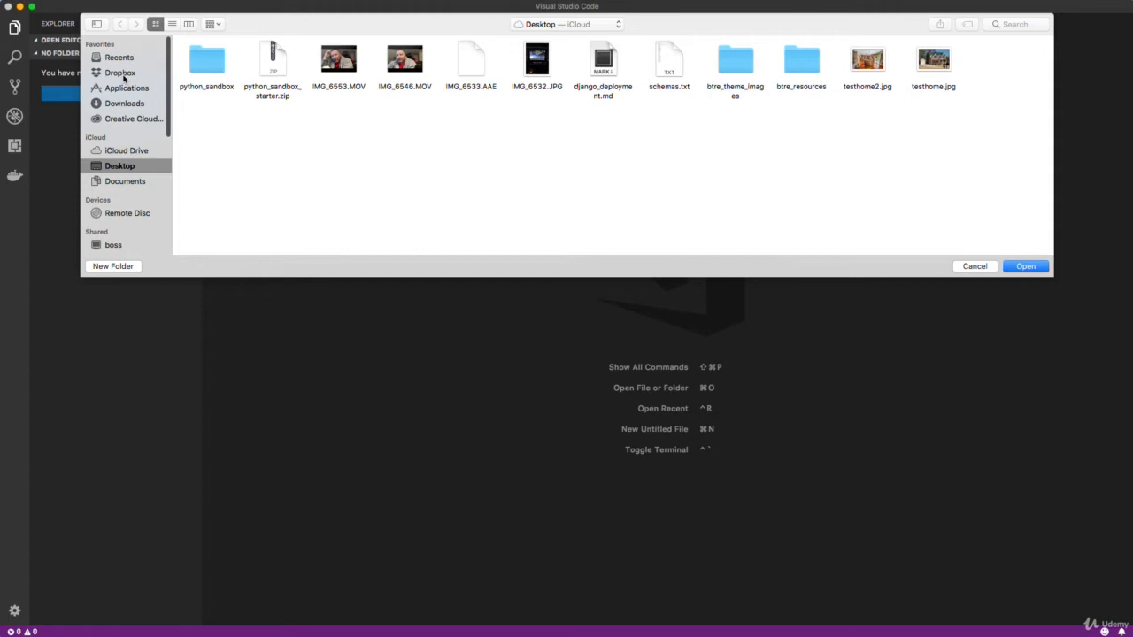
scroll(down, 3)
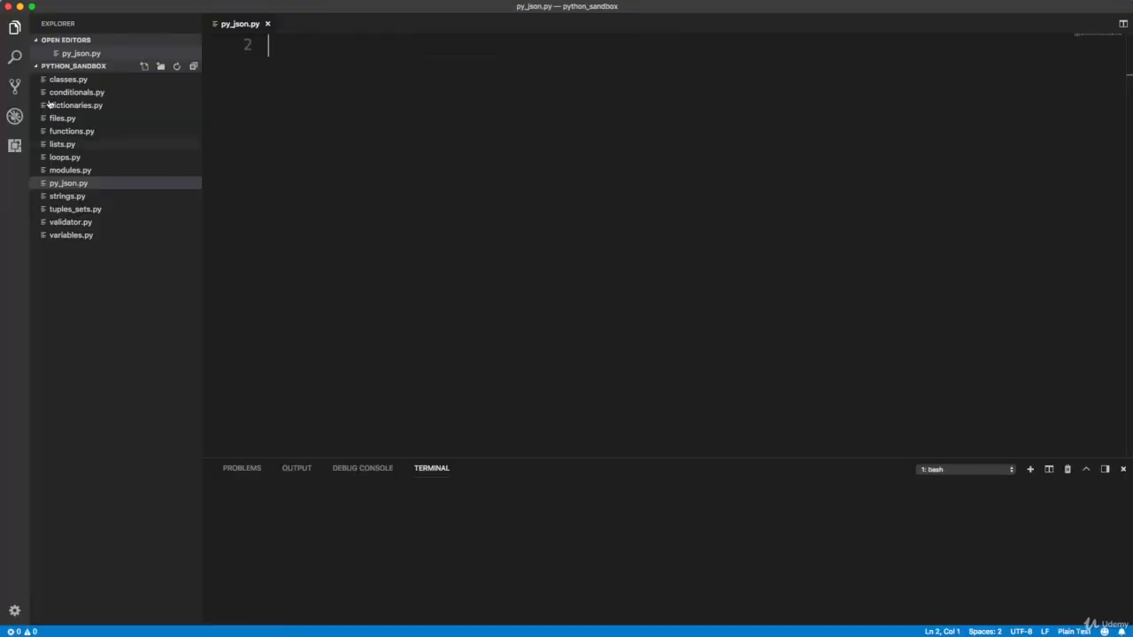
text(# JSON is commonly used with data APIS. Here how we can parse JSON into a Python dictionary)
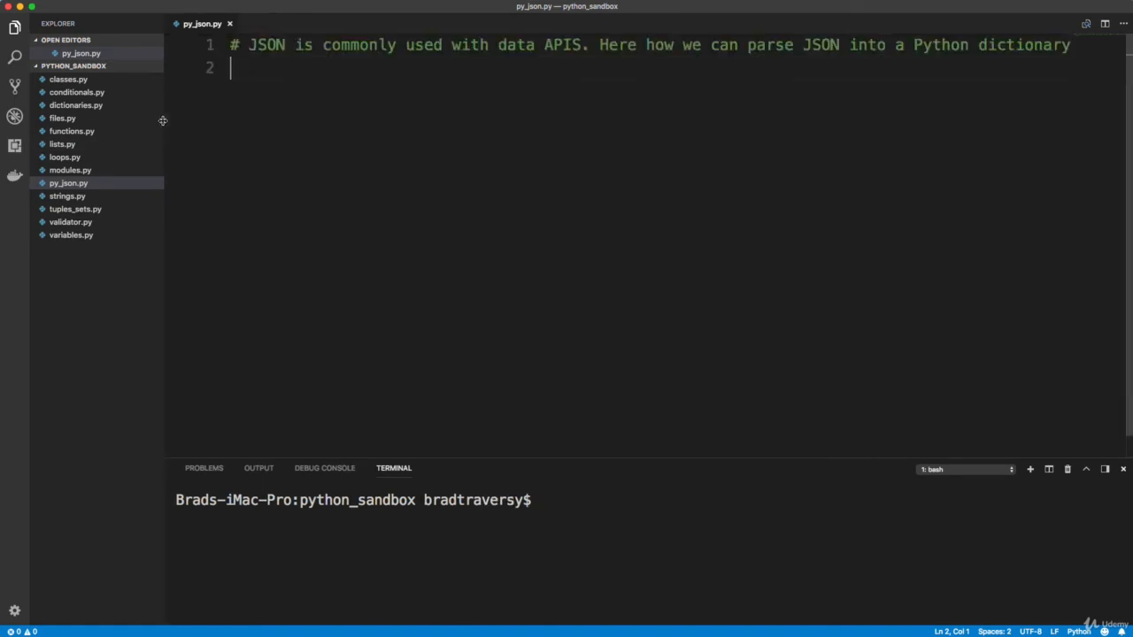
click(229, 23)
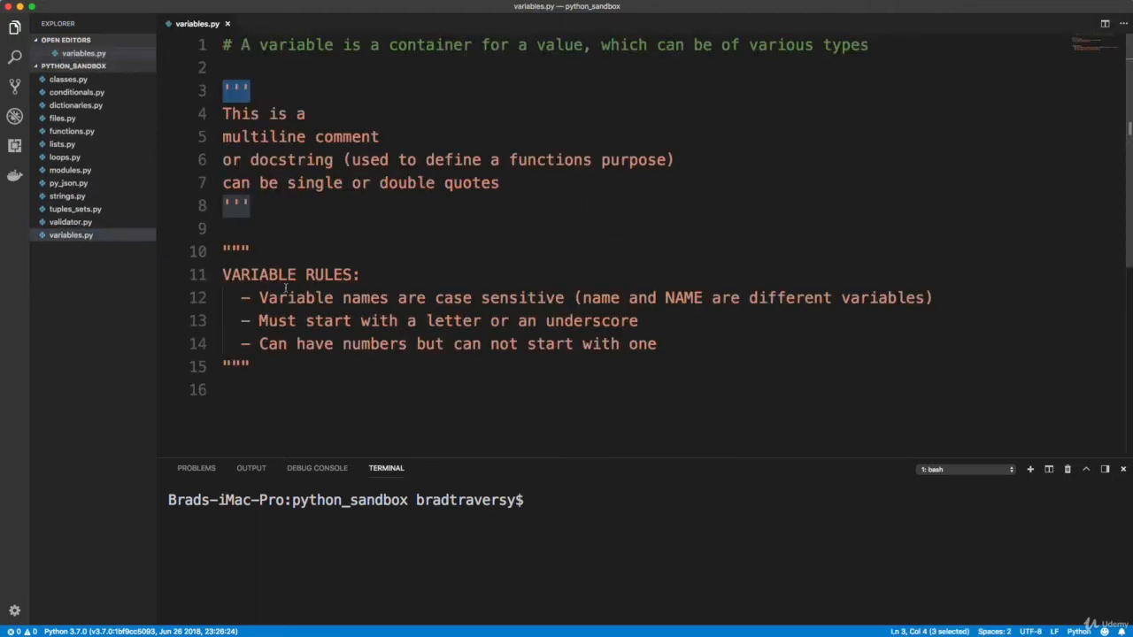
mouse_move(479, 221)
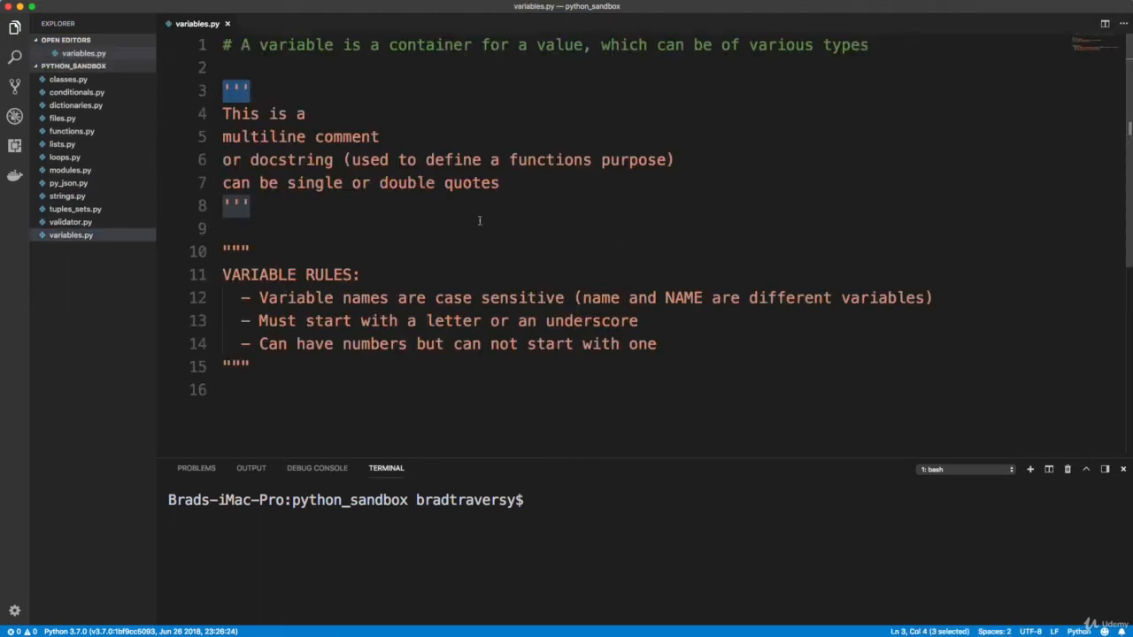
mouse_move(518, 234)
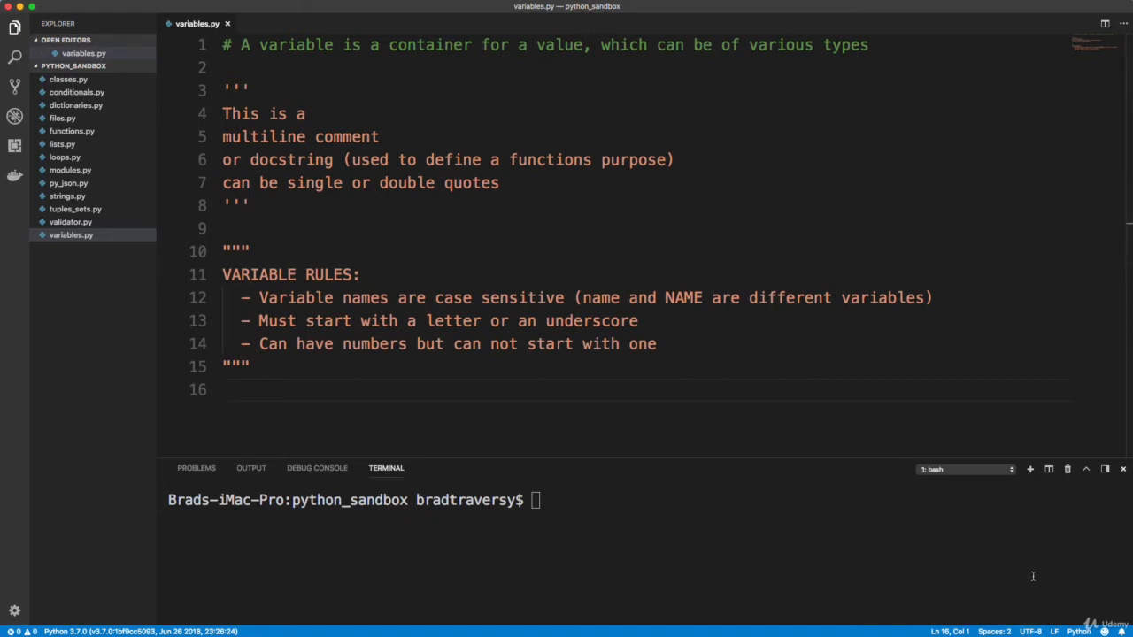
mouse_move(1077, 602)
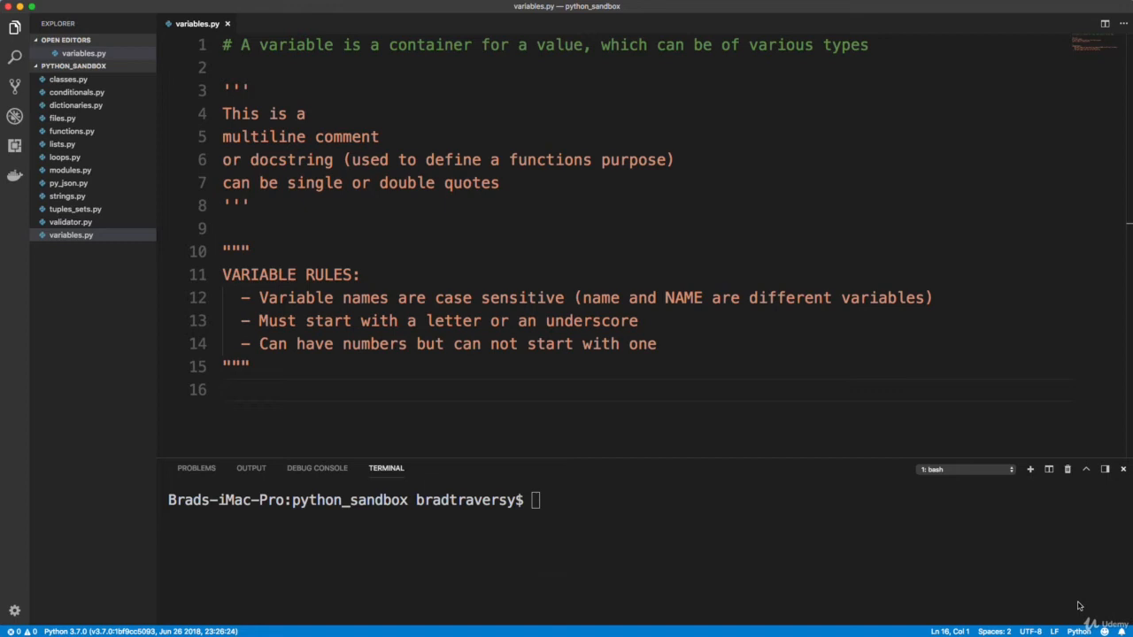
mouse_move(335, 493)
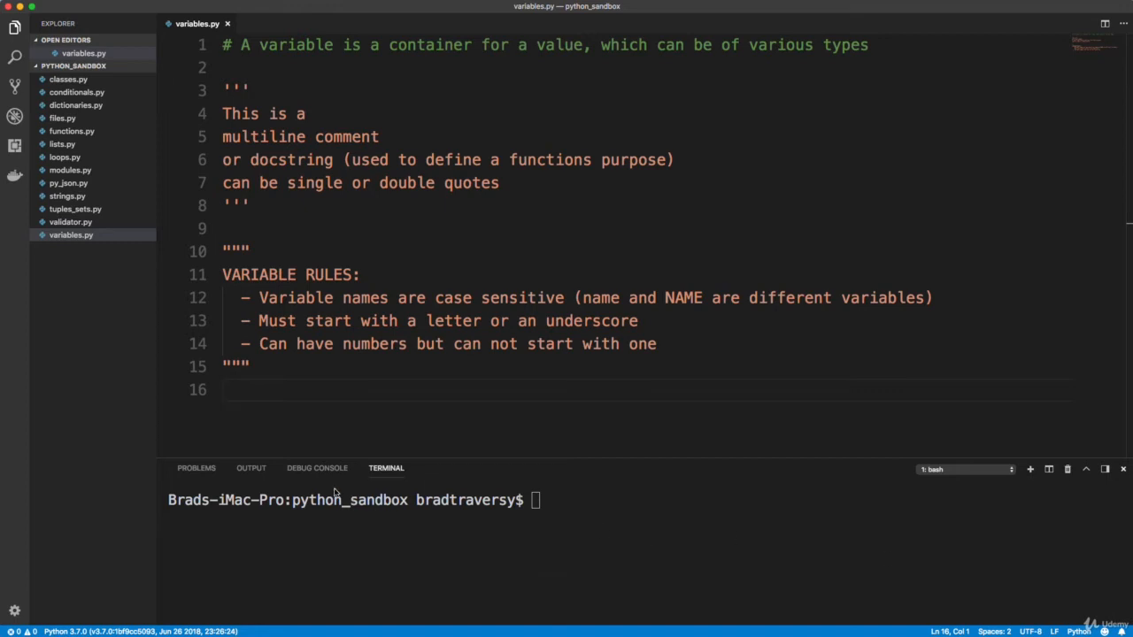
mouse_move(582, 408)
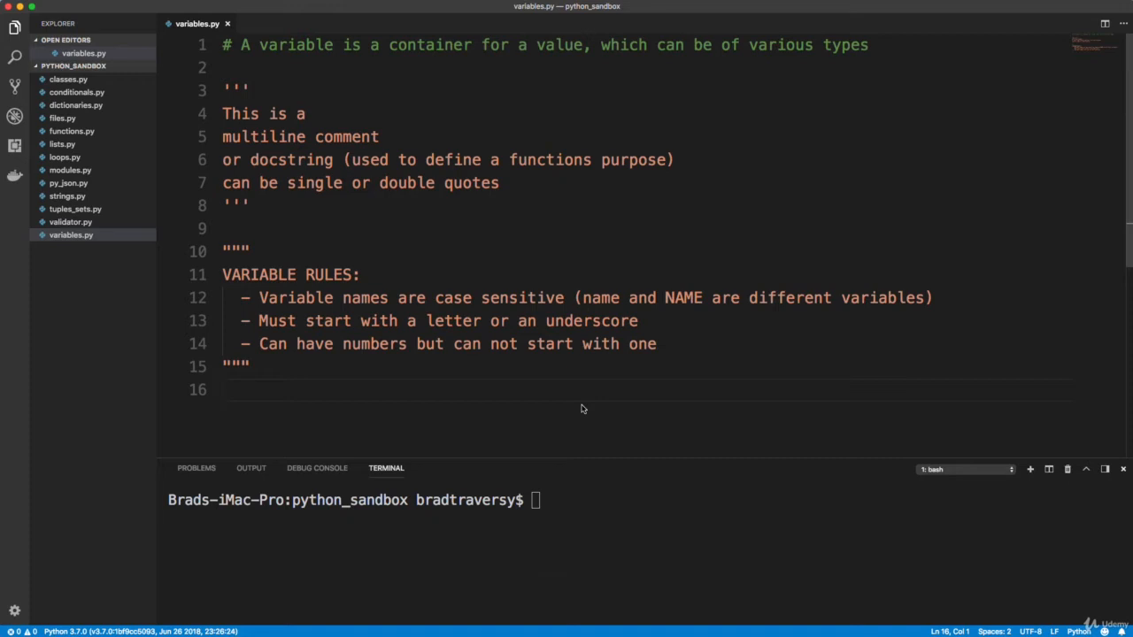
mouse_move(595, 537)
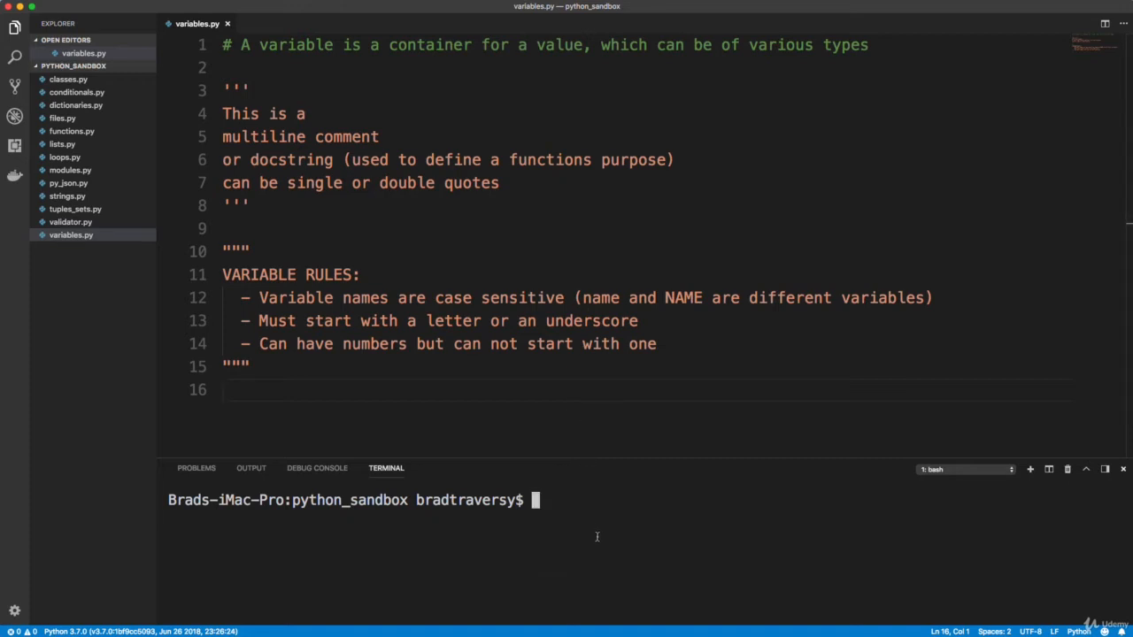
- Run 'python3 variables.py' in the terminal and add print(1) on line 16
text(python3)
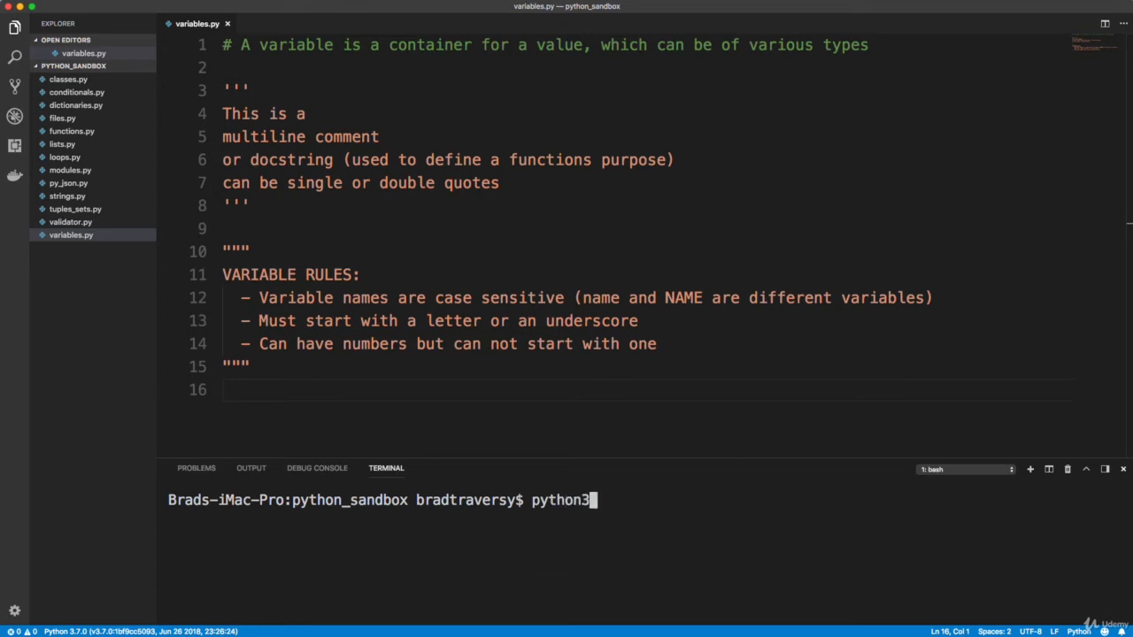
text(variables.py)
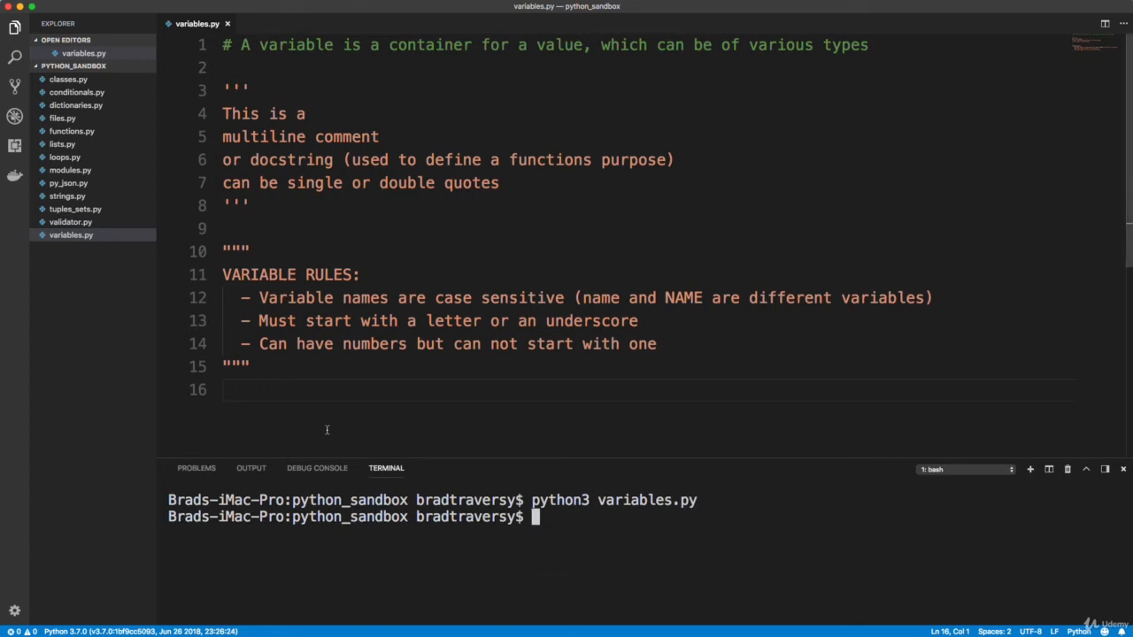
text(p)
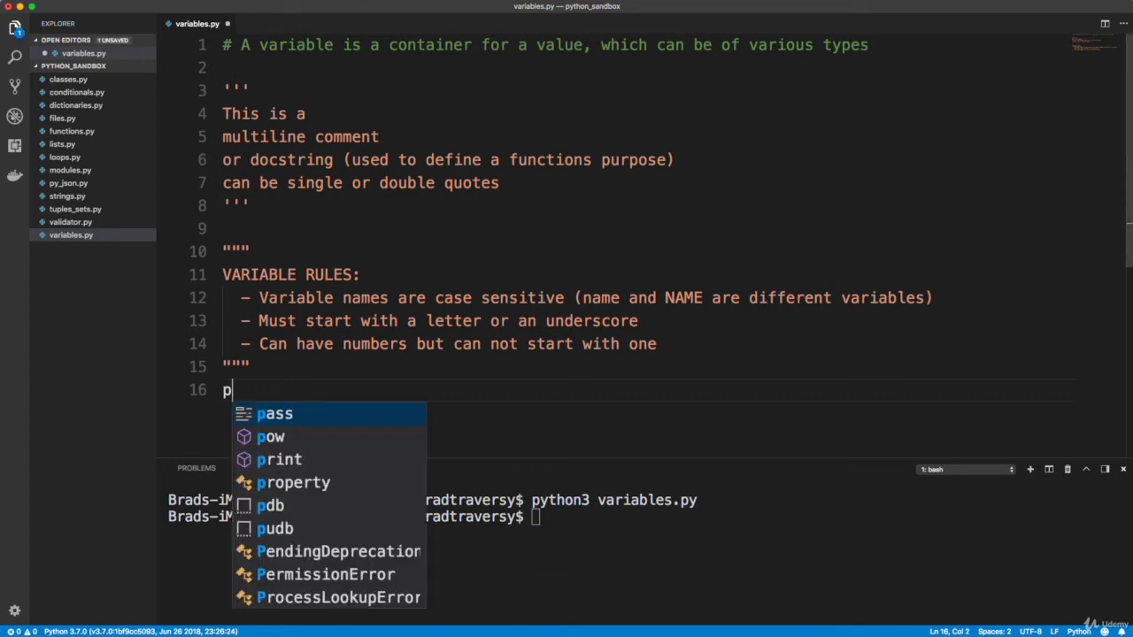
text(rint(1))
click(646, 517)
text(python3 variables.py)
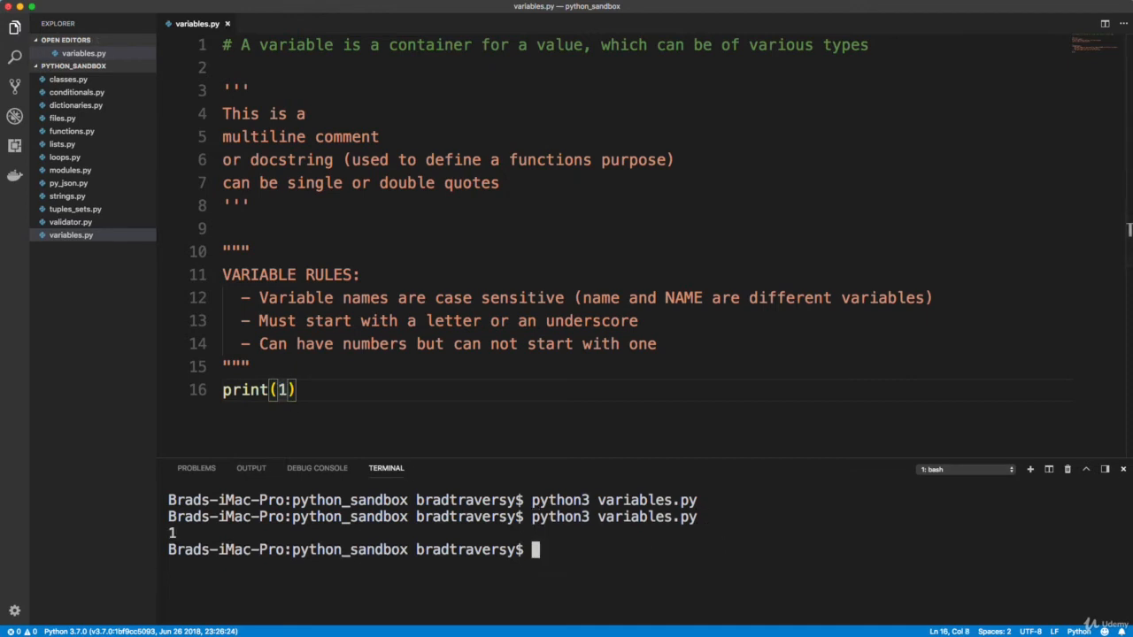
mouse_move(758, 549)
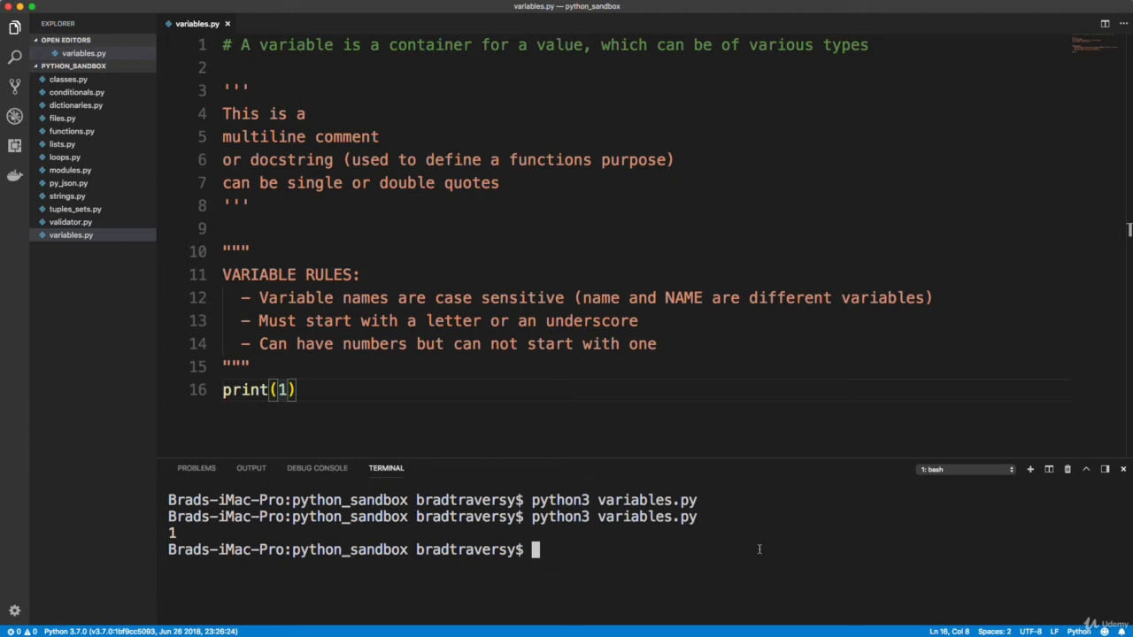
- Run python --version in the terminal, confirming Python 2.7.10, and clear the output
text(p)
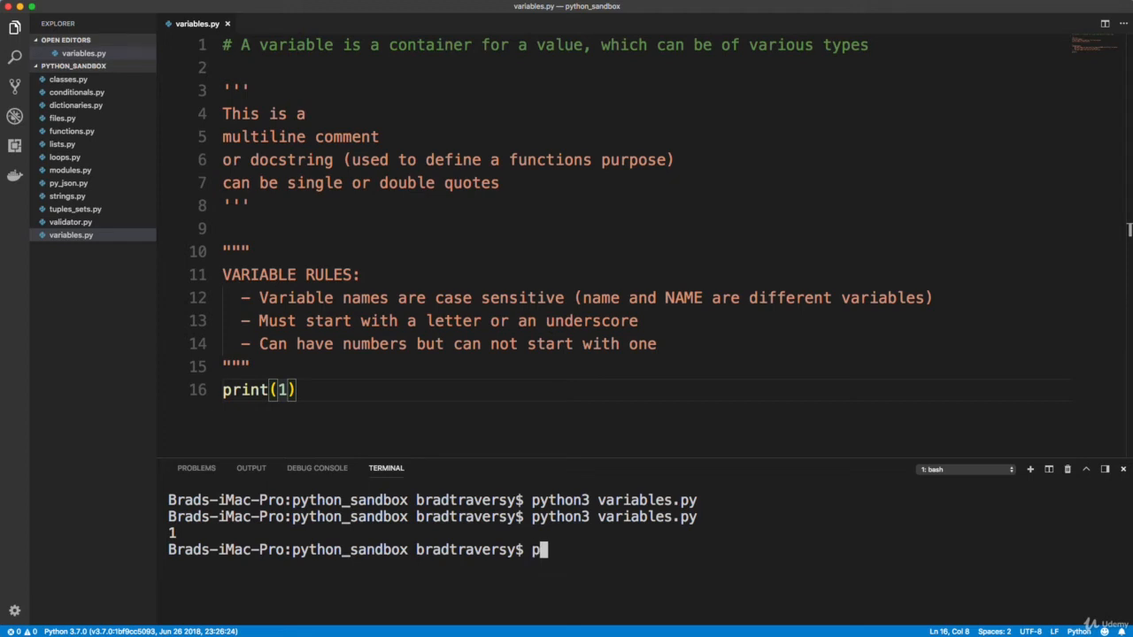
text(ython)
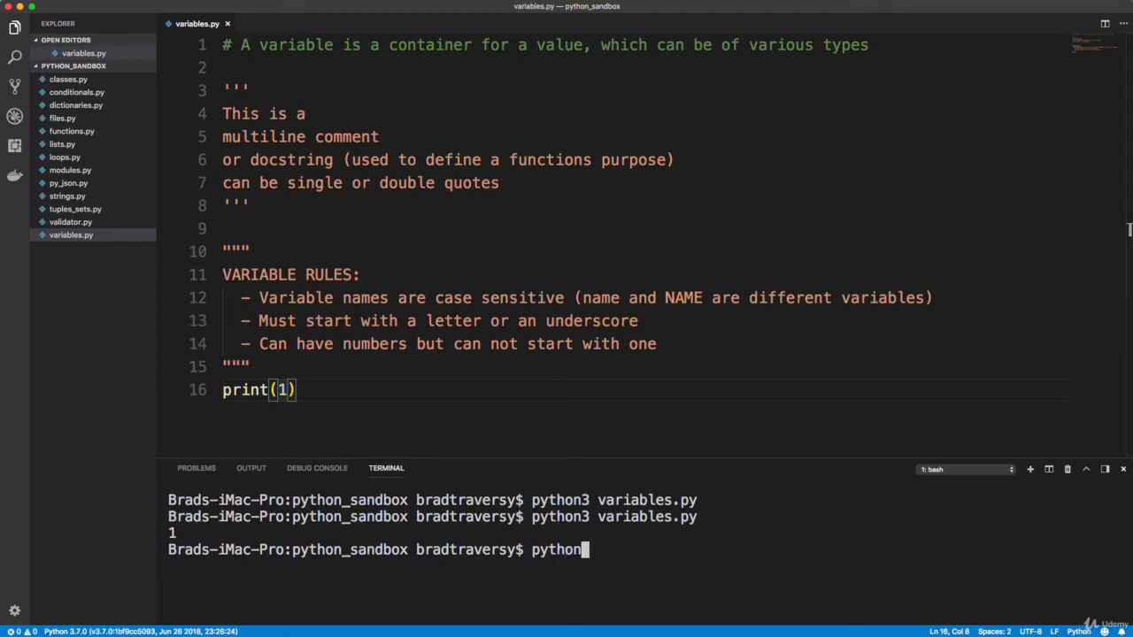
text(--version)
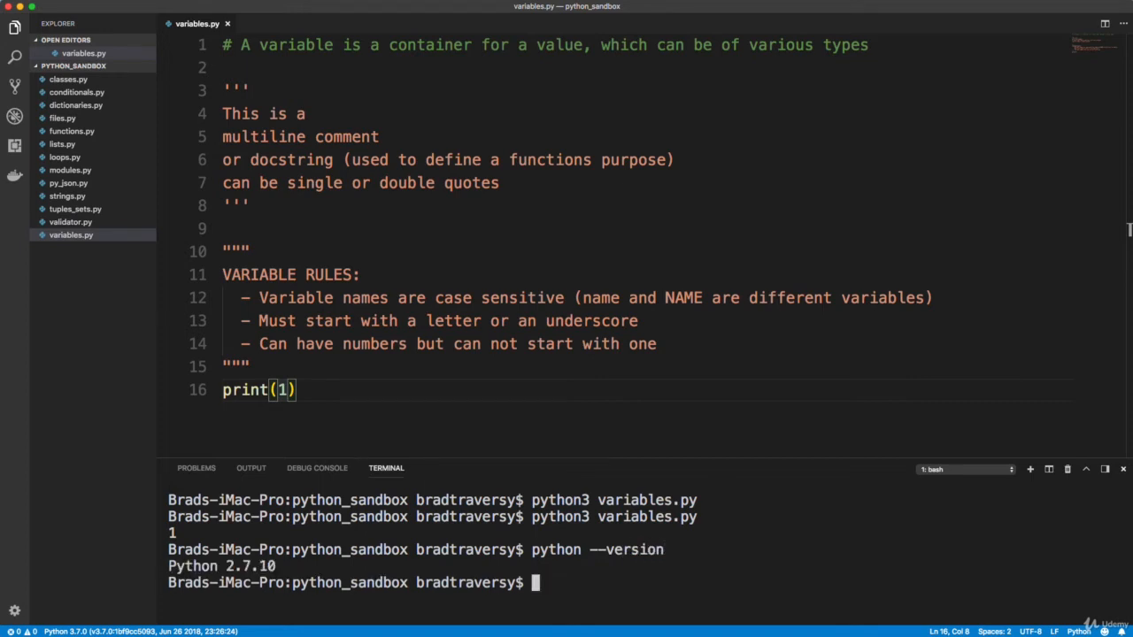
text(python --version)
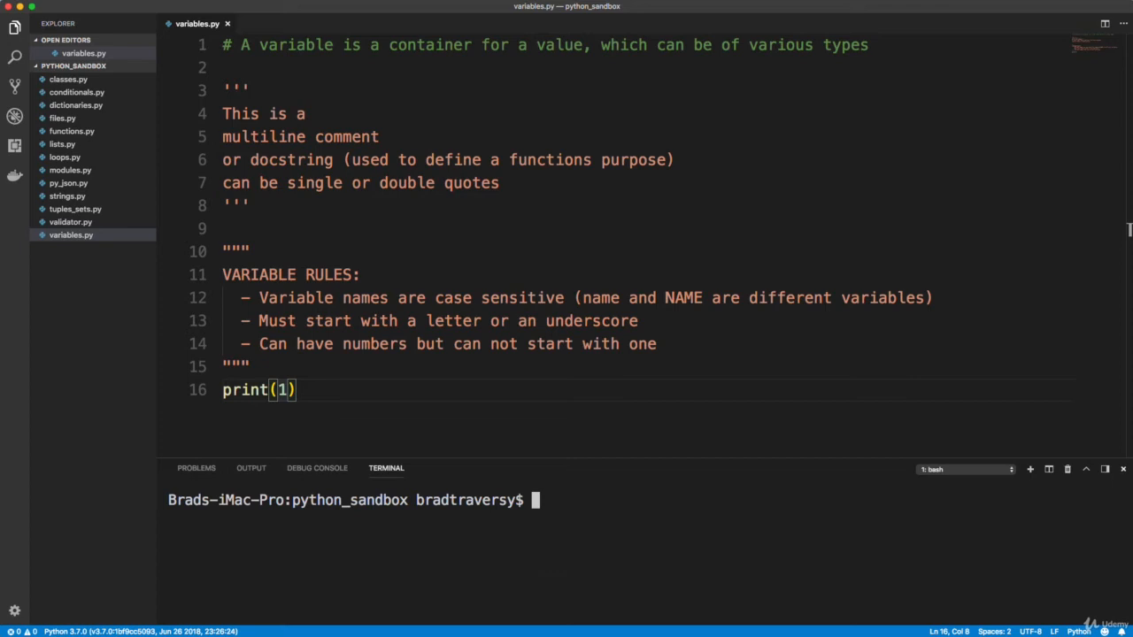
- Abandon the half-typed python3 terminal command and delete print(1) from line 16
text(python)
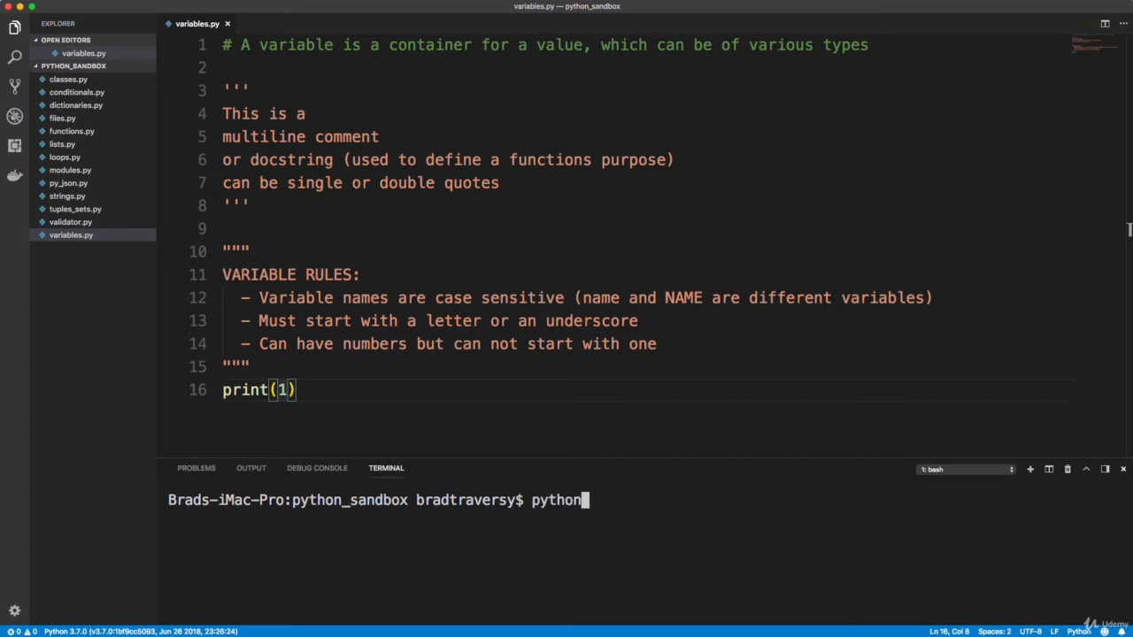
text(3)
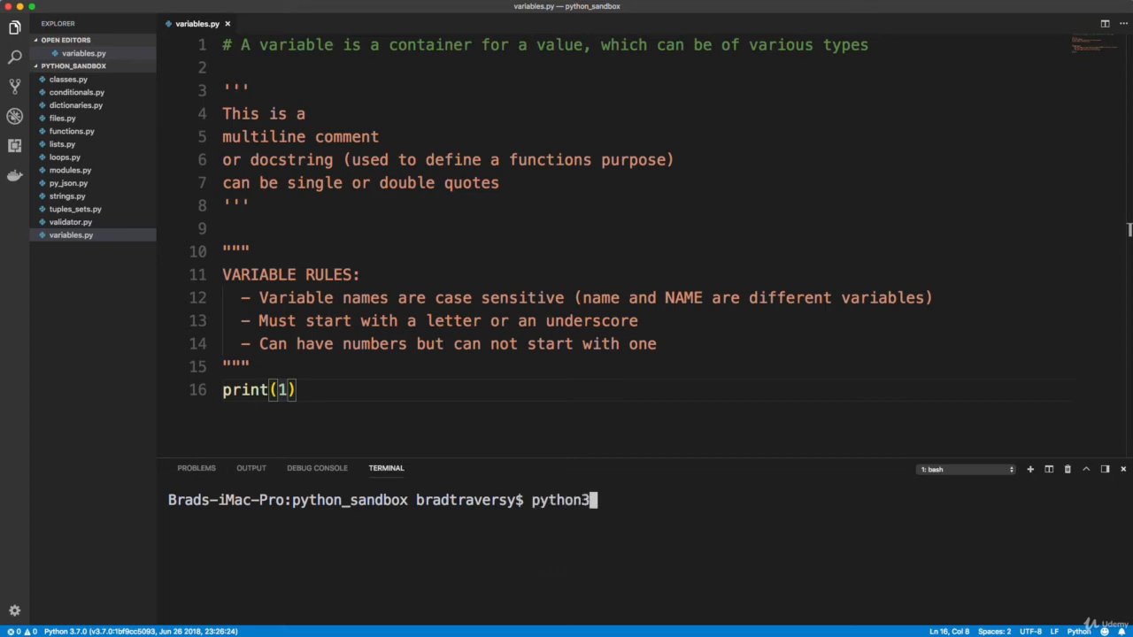
key(Backspace)
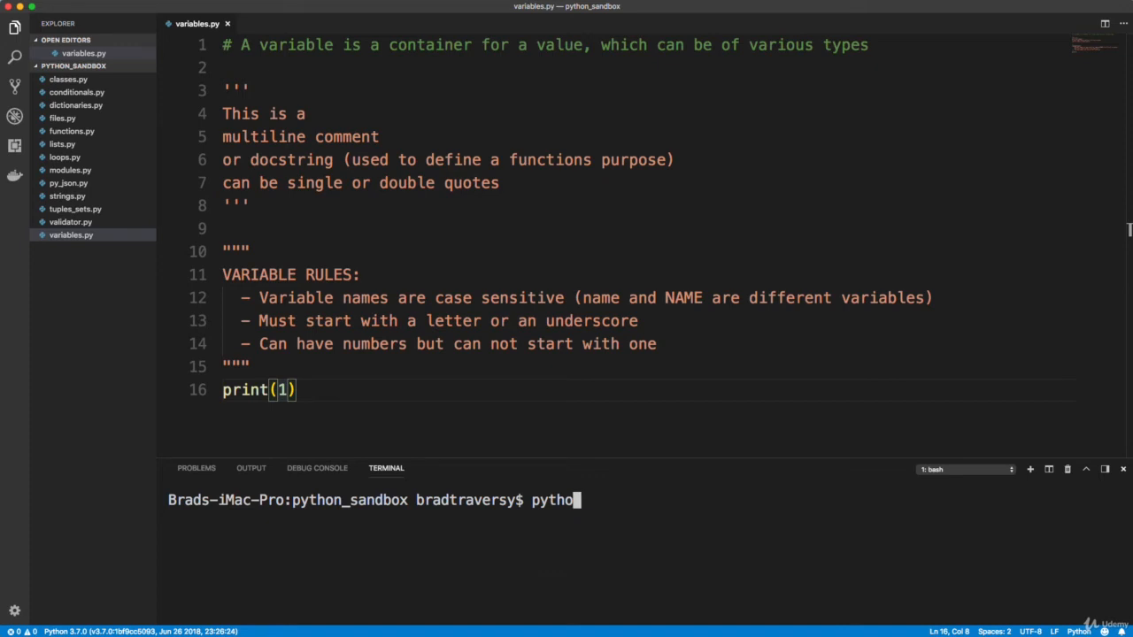
key(ctrl+c)
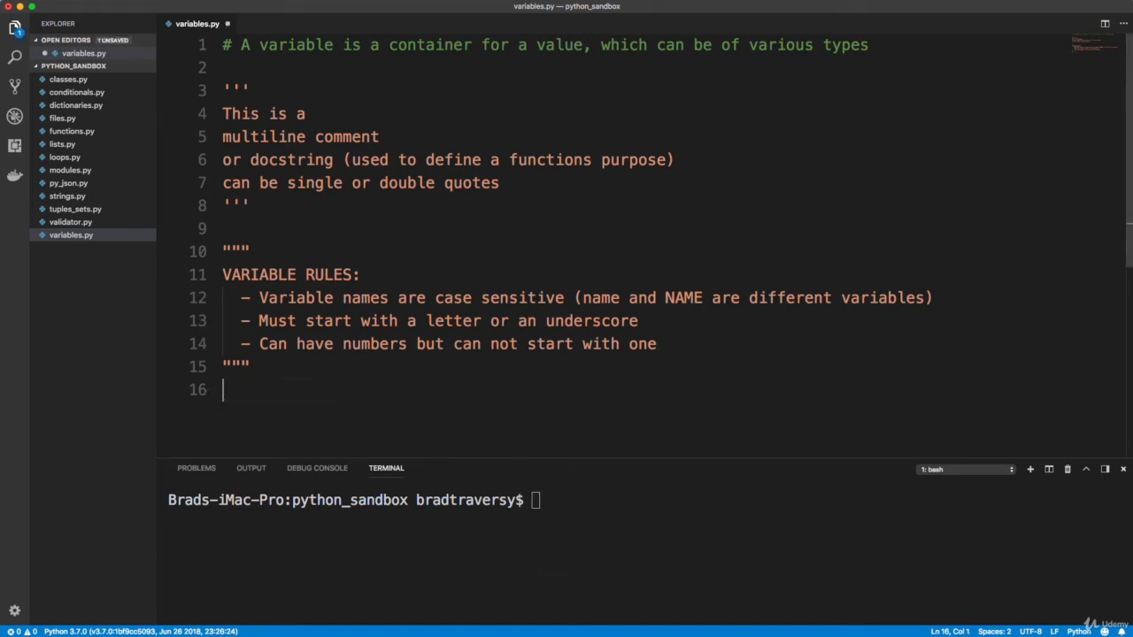
key(cmd+s)
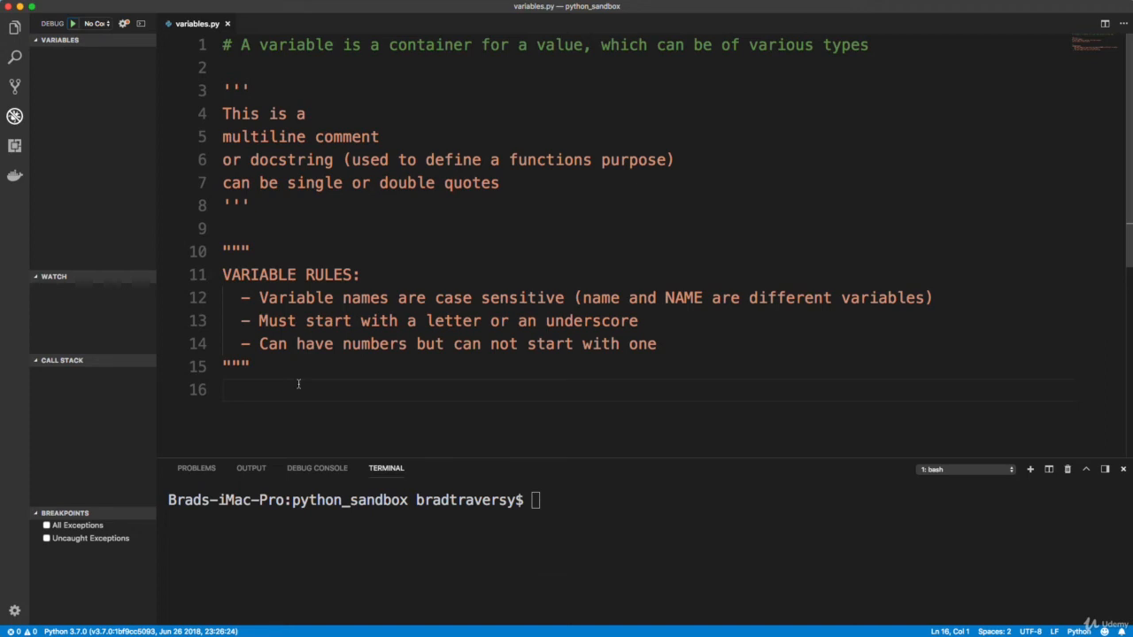
- Use the command palette's Python: Select Interpreter to choose Python 3.7.0
key(cmd+shift+p)
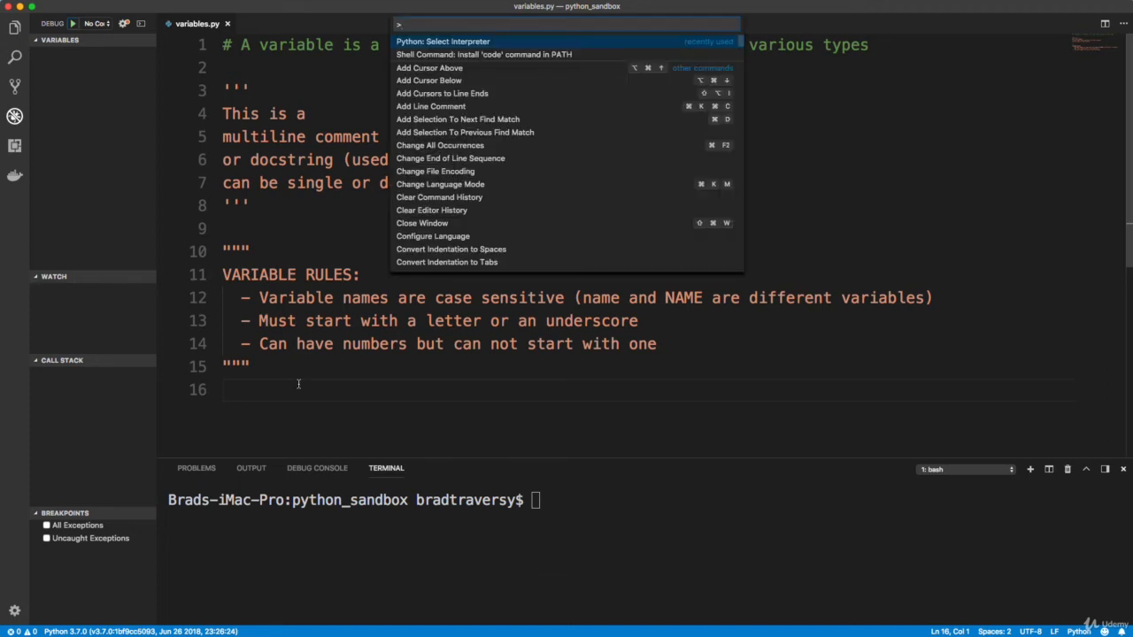
text(d)
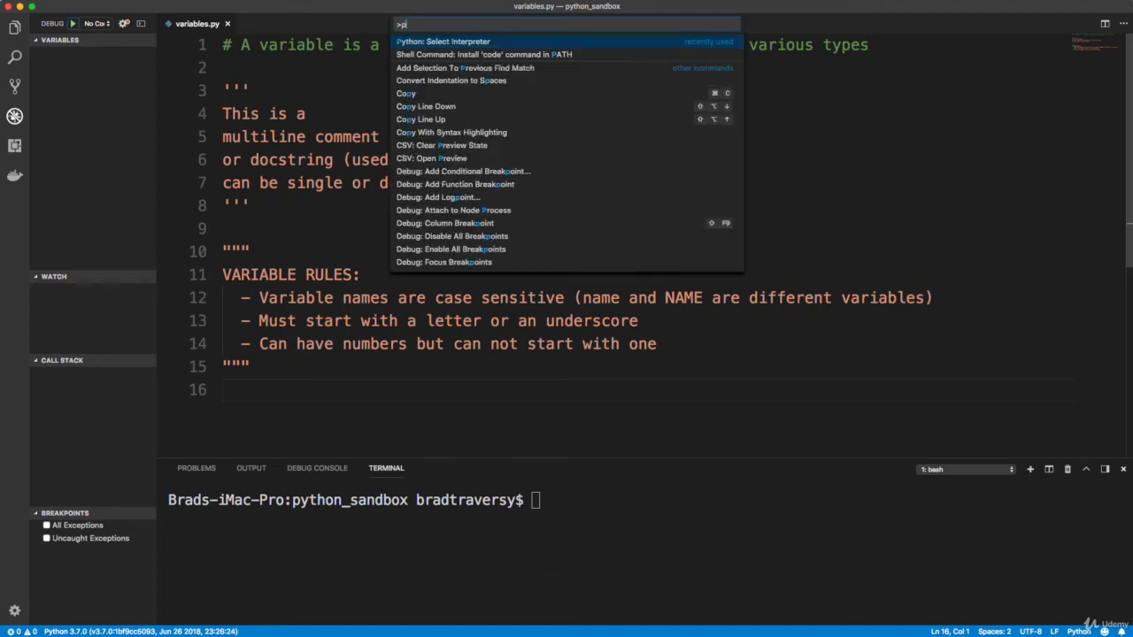
text(python)
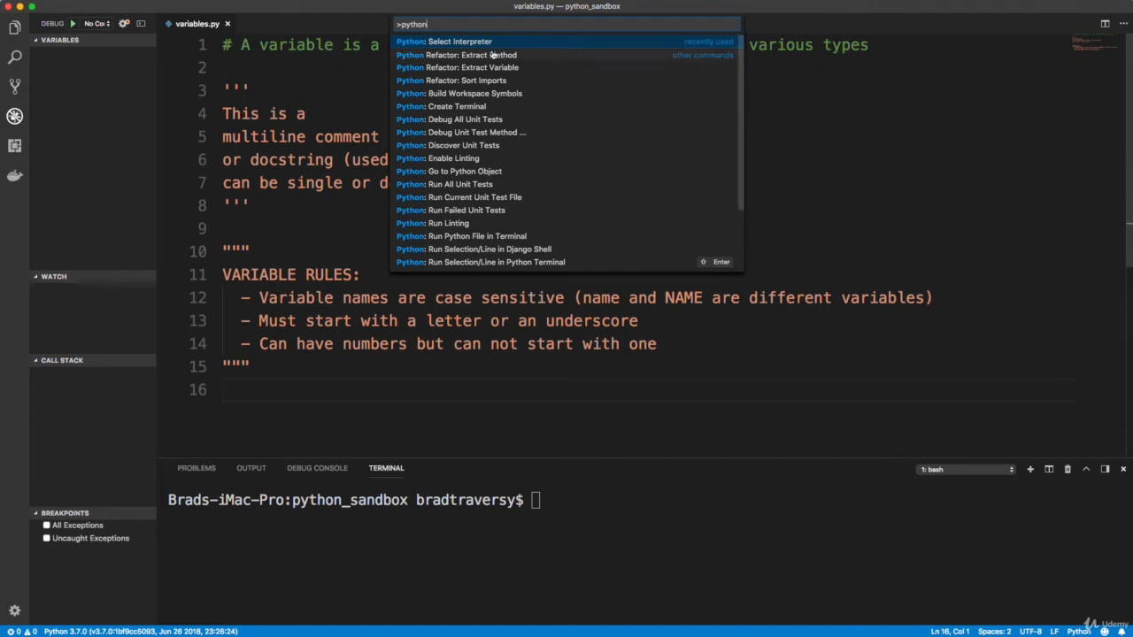
click(459, 41)
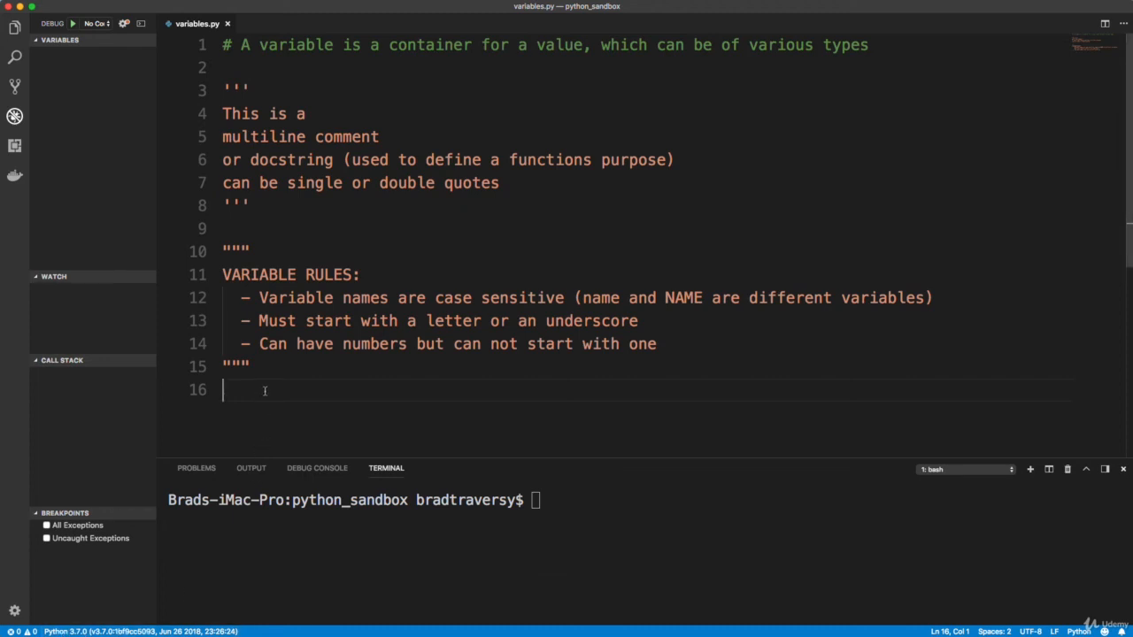
- Type print(1) on line 16 and start debugging variables.py, printing 1
text(print(1))
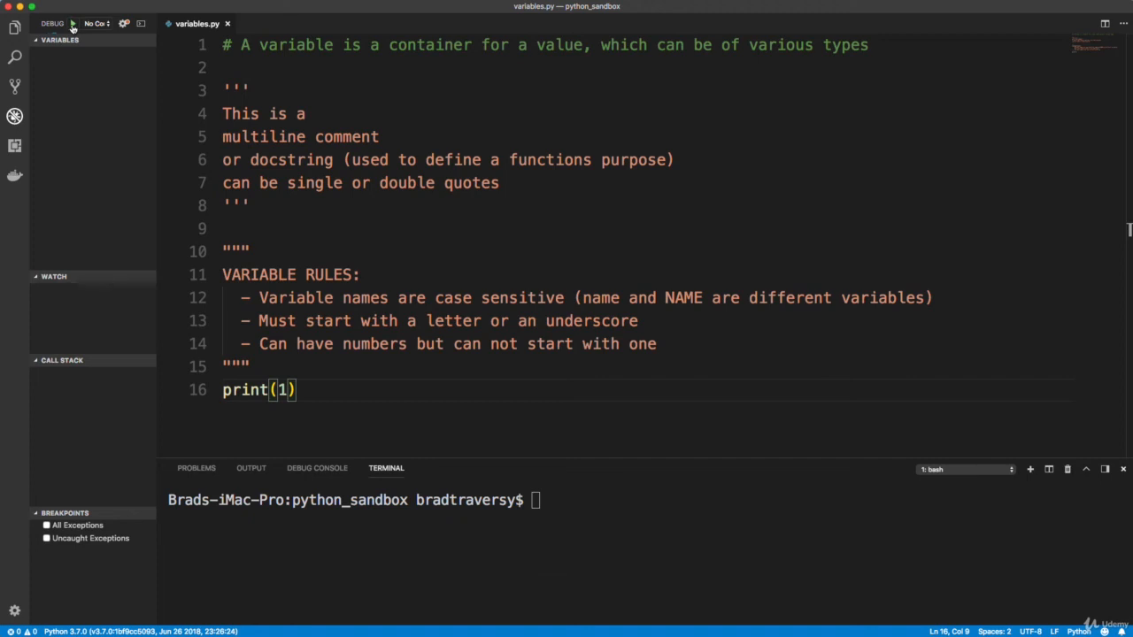
click(97, 23)
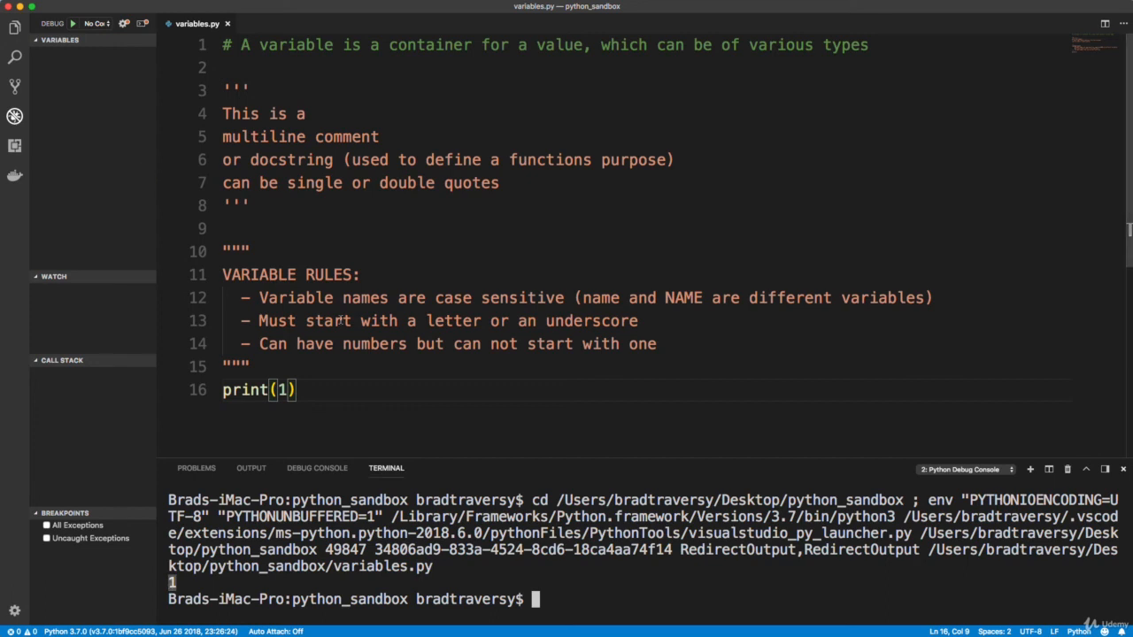
- Change print(1) to print('Hello World') and run it in the debugger again
key(Backspace)
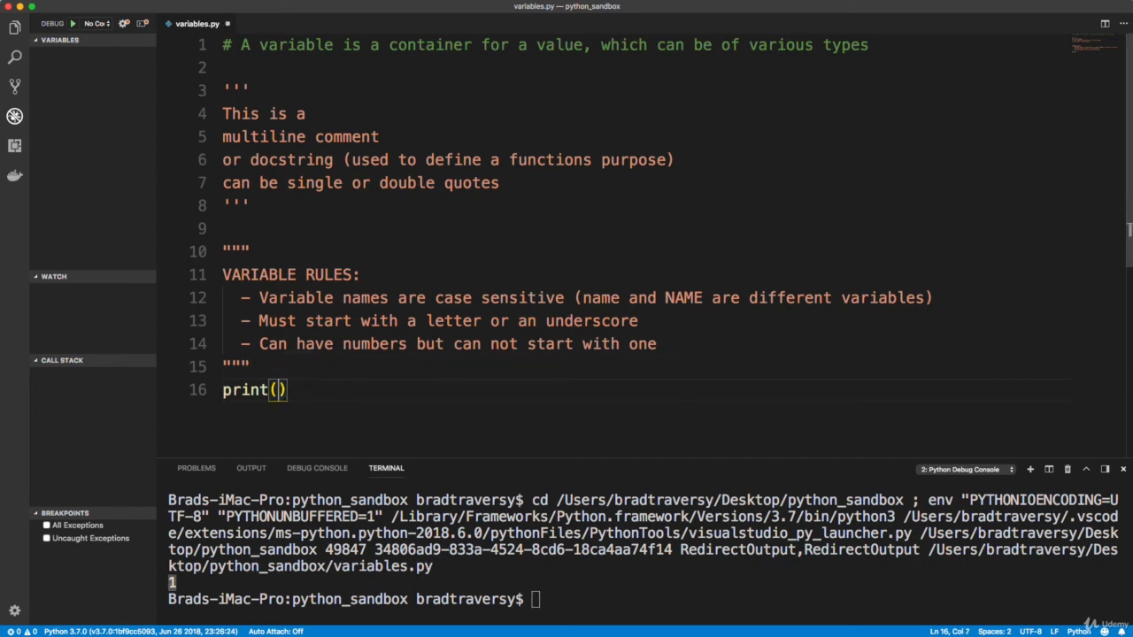
text('Hello')
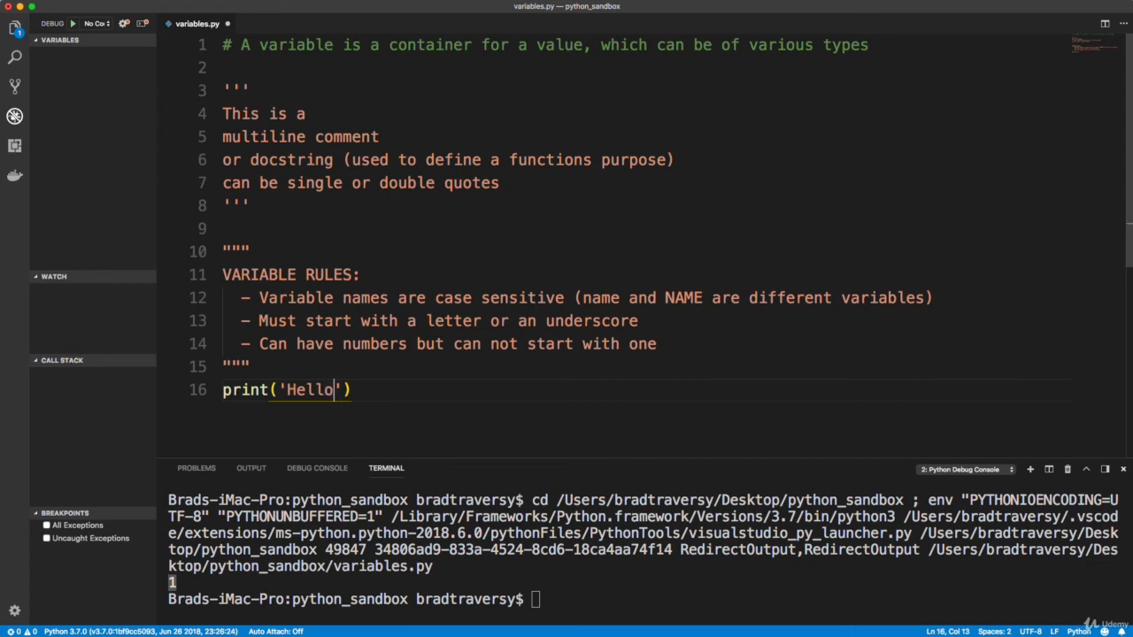
text(World)
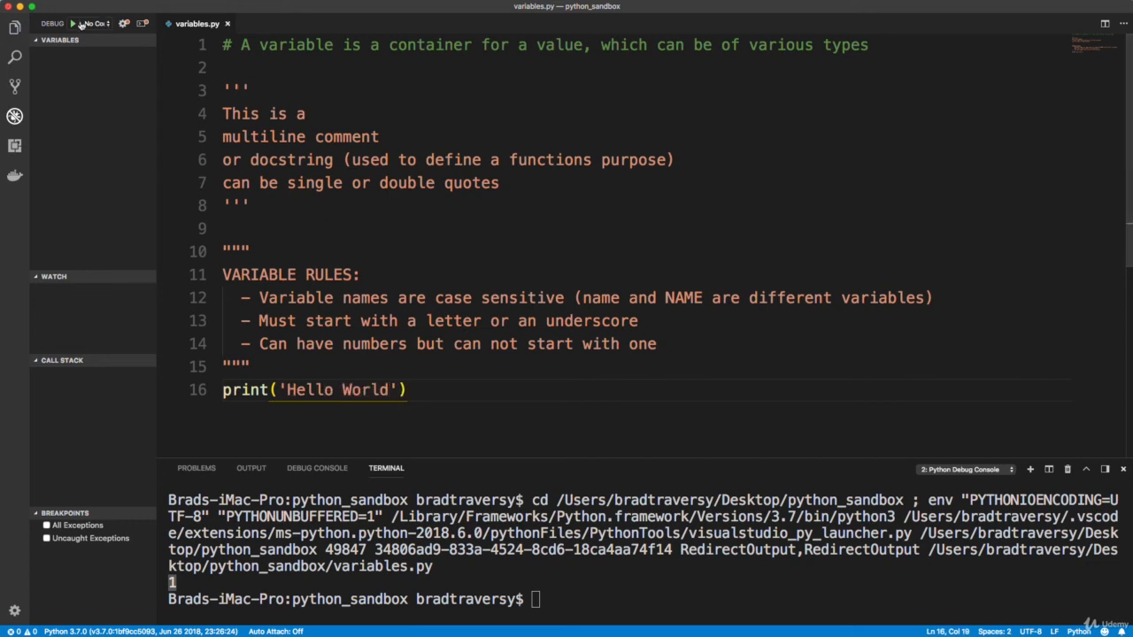
click(73, 23)
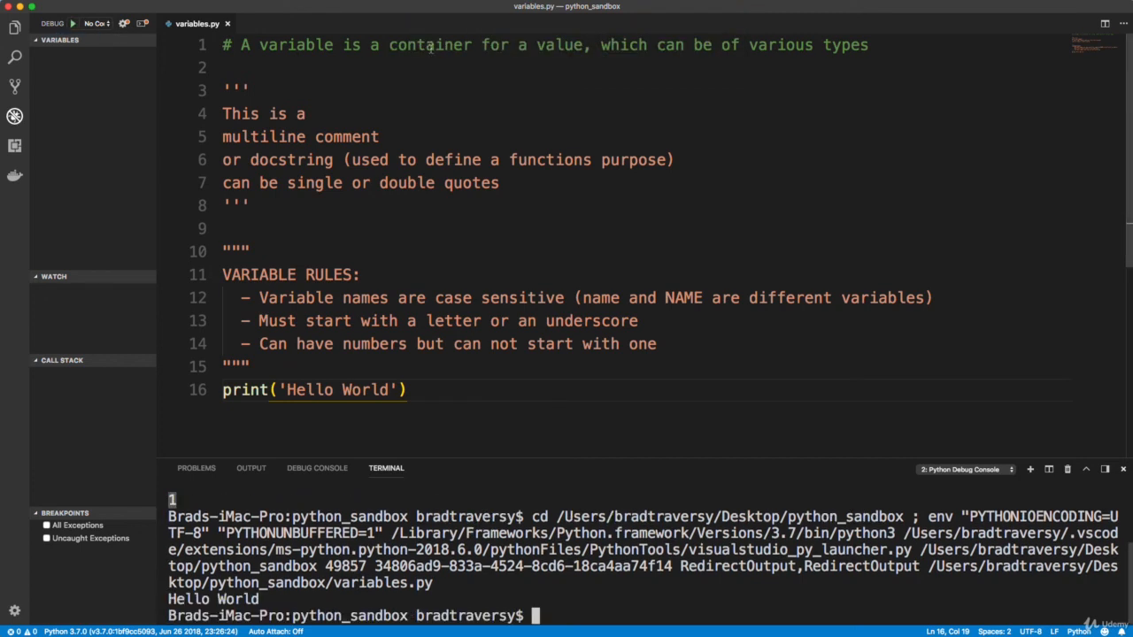
mouse_move(365, 260)
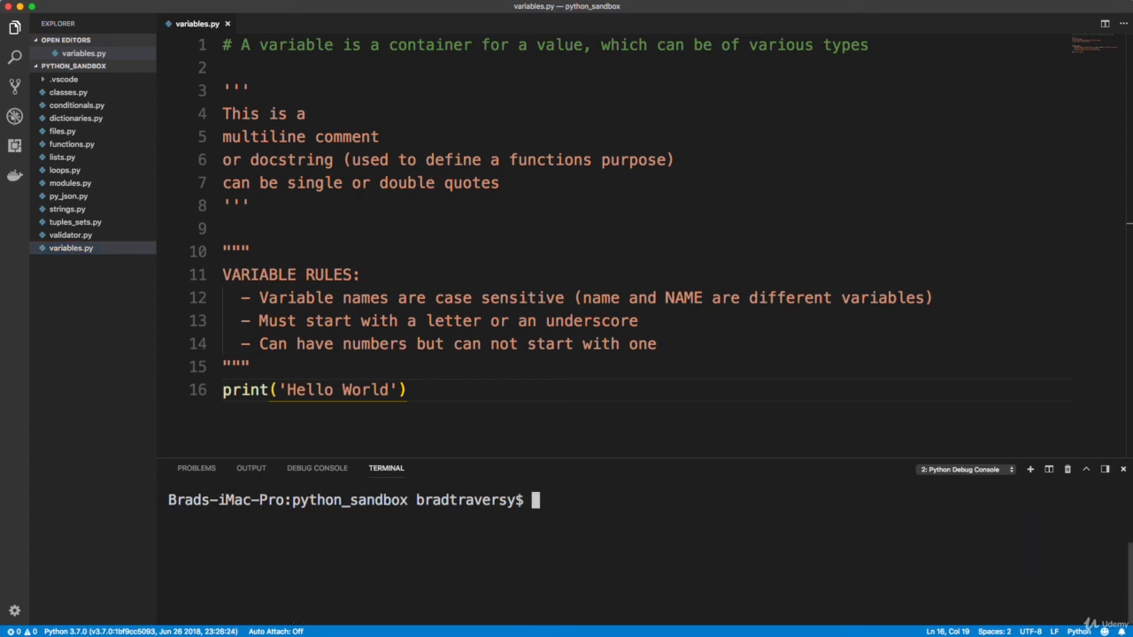
- Select line 16, print('Hello World'), and delete it
triple_click(314, 390)
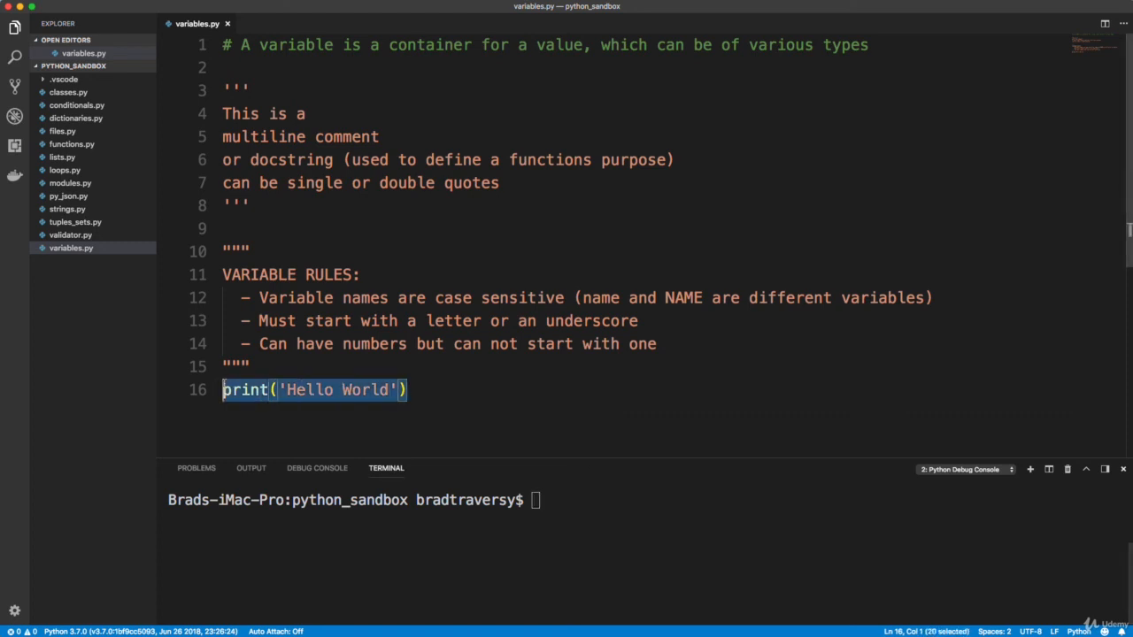
key(Backspace)
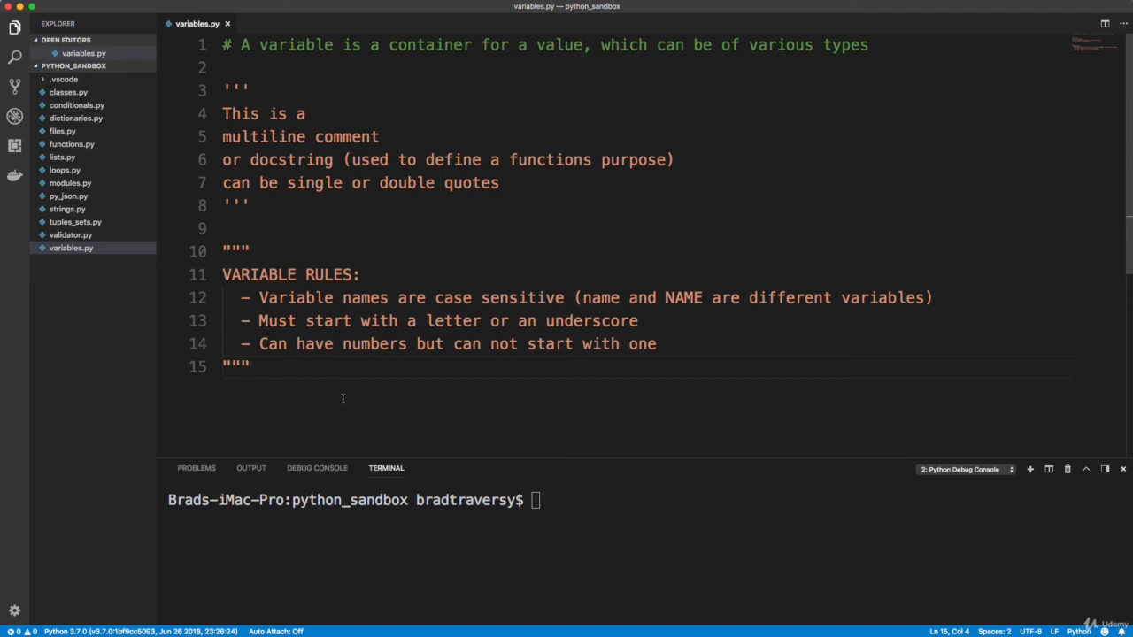
mouse_move(887, 557)
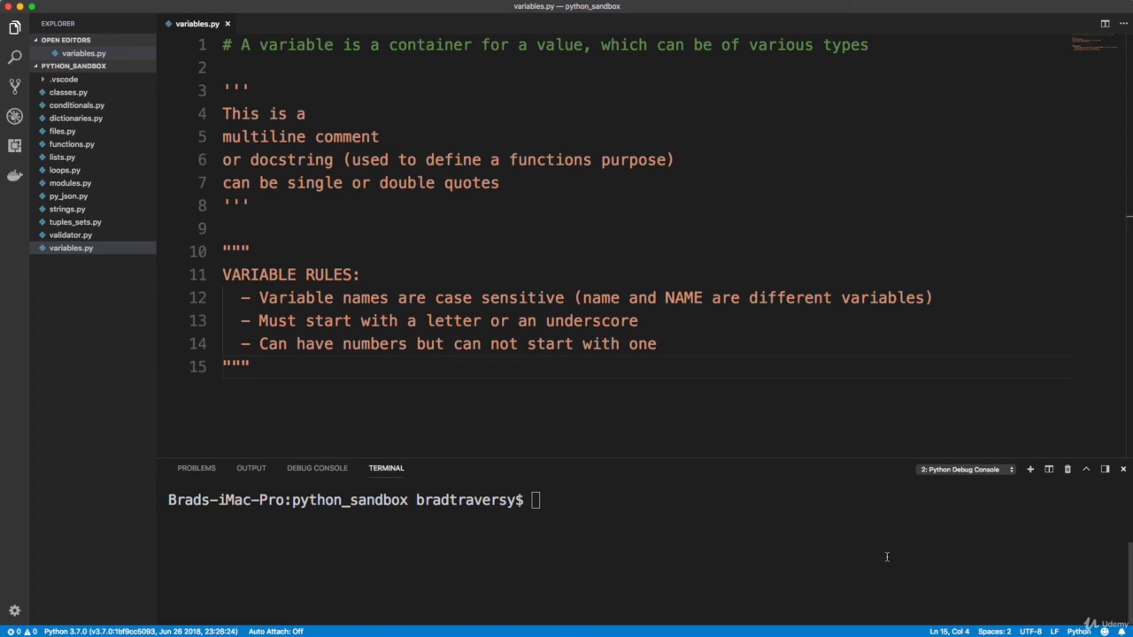
mouse_move(575, 130)
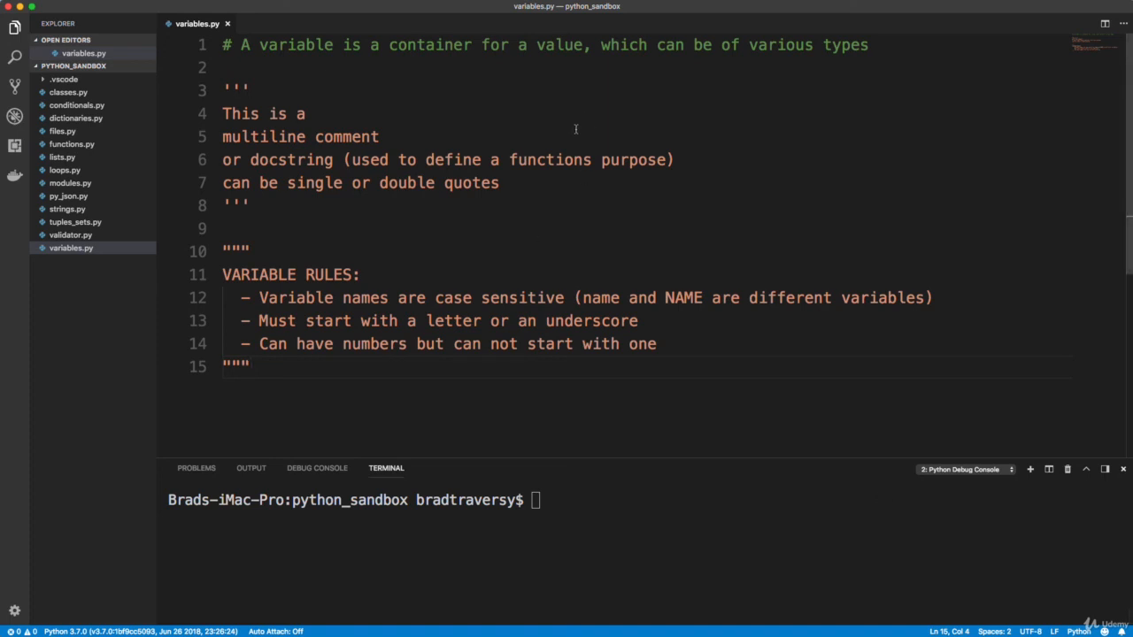